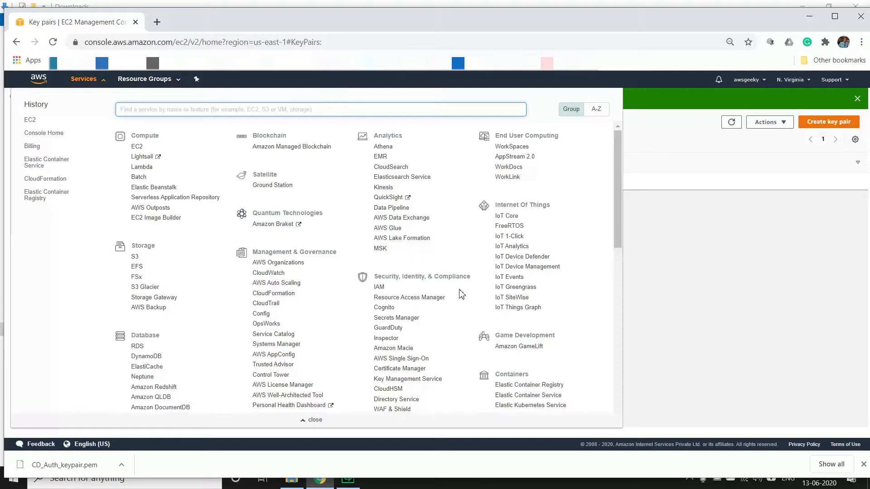
Go to the EC2 service dashboard for the US East (N. Virginia) region
{"action": "left_click", "coordinate": [320, 109]}
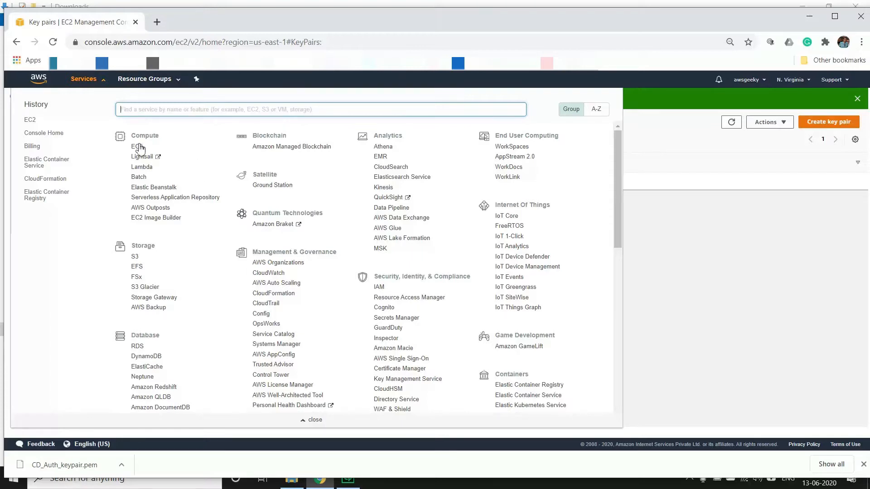
{"action": "left_click", "coordinate": [137, 147]}
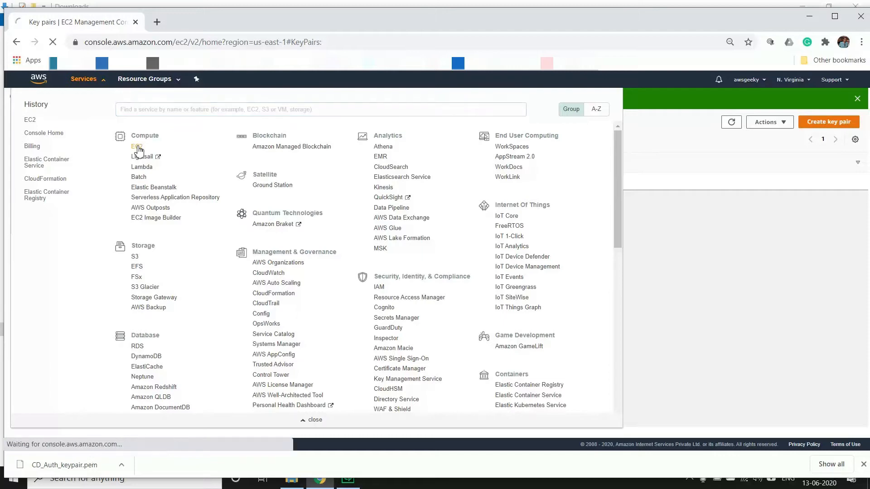
{"action": "left_click", "coordinate": [137, 147]}
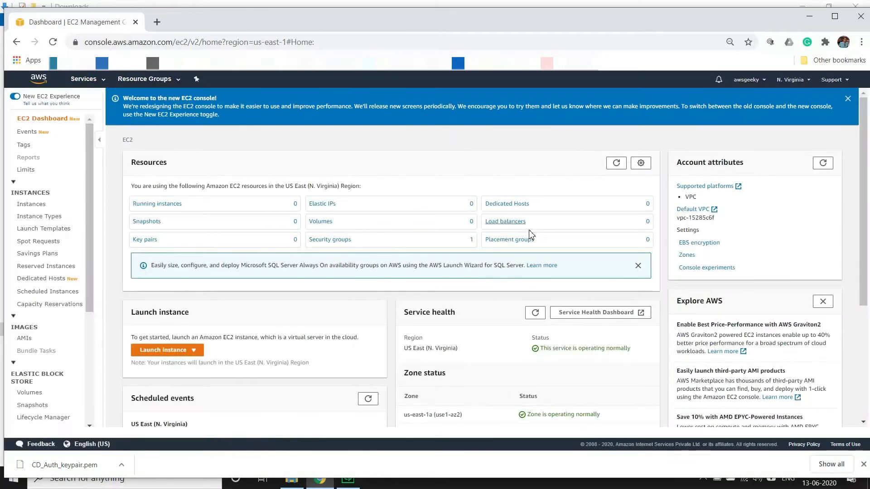
{"action": "mouse_move", "coordinate": [287, 173]}
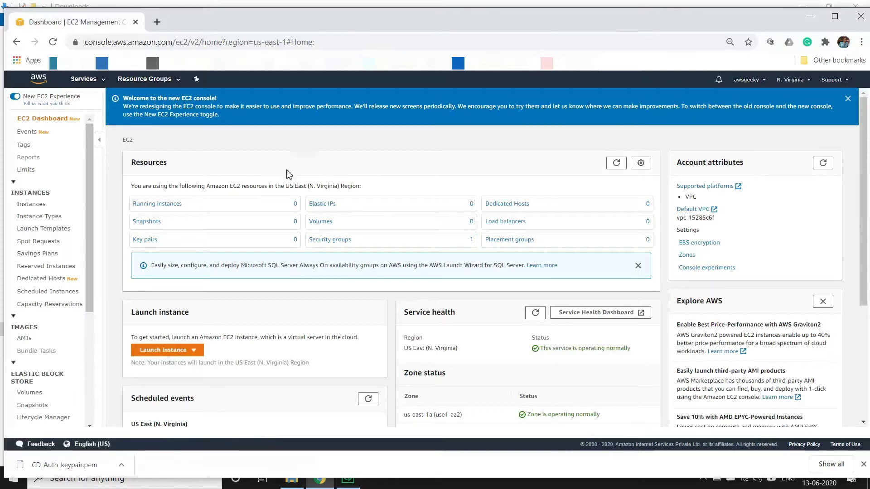
{"action": "mouse_move", "coordinate": [204, 312]}
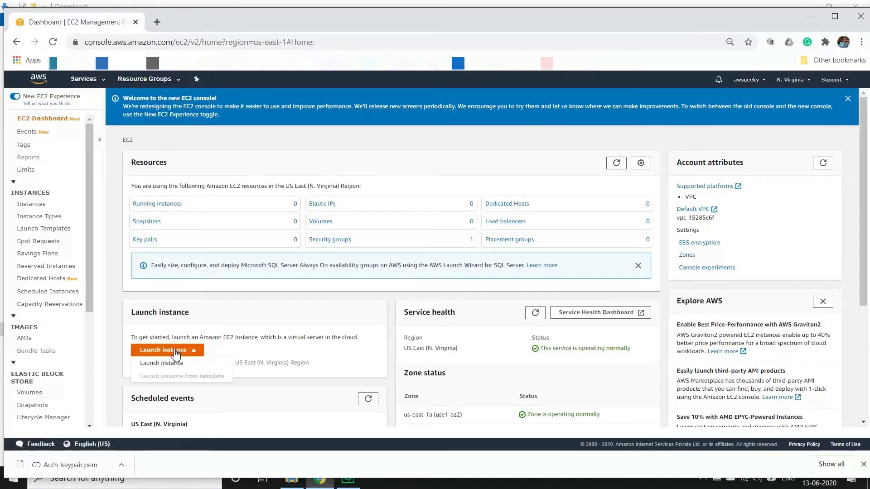
{"action": "mouse_move", "coordinate": [161, 362]}
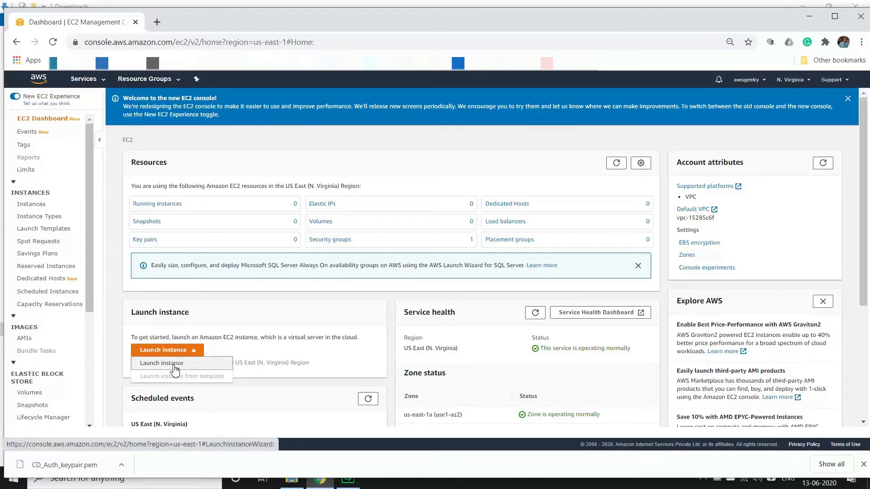
Start the launch wizard, keep t2.micro and continue to instance details
{"action": "left_click", "coordinate": [162, 362]}
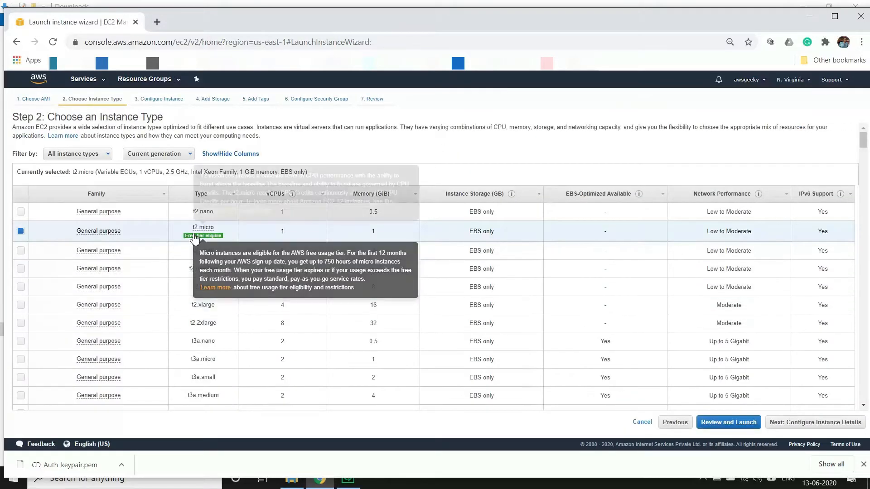
{"action": "mouse_move", "coordinate": [208, 231]}
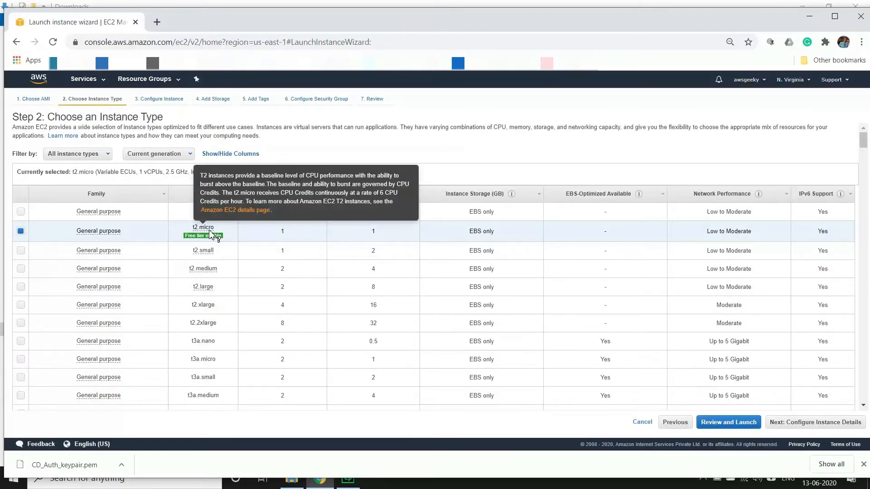
{"action": "mouse_move", "coordinate": [796, 426]}
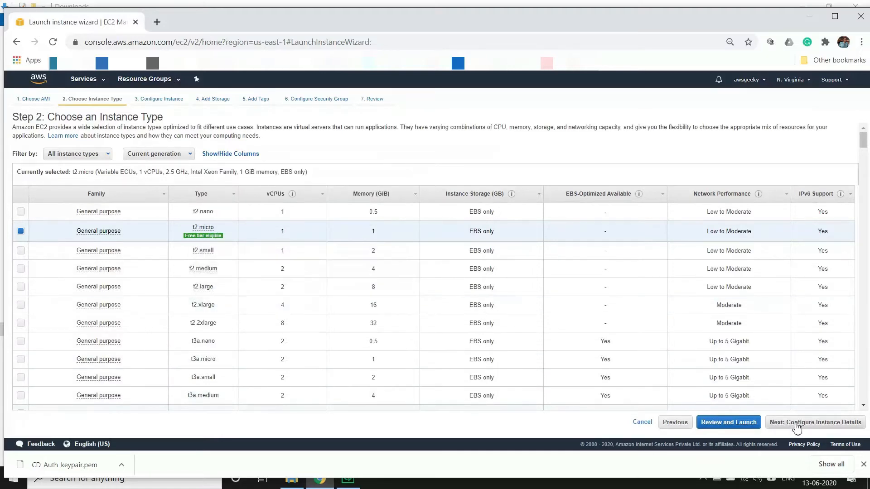
{"action": "left_click", "coordinate": [815, 422]}
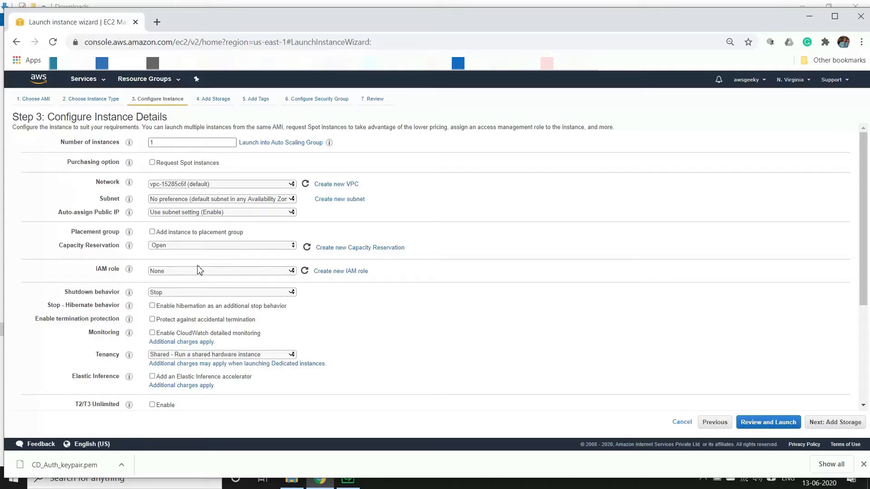
{"action": "mouse_move", "coordinate": [714, 394]}
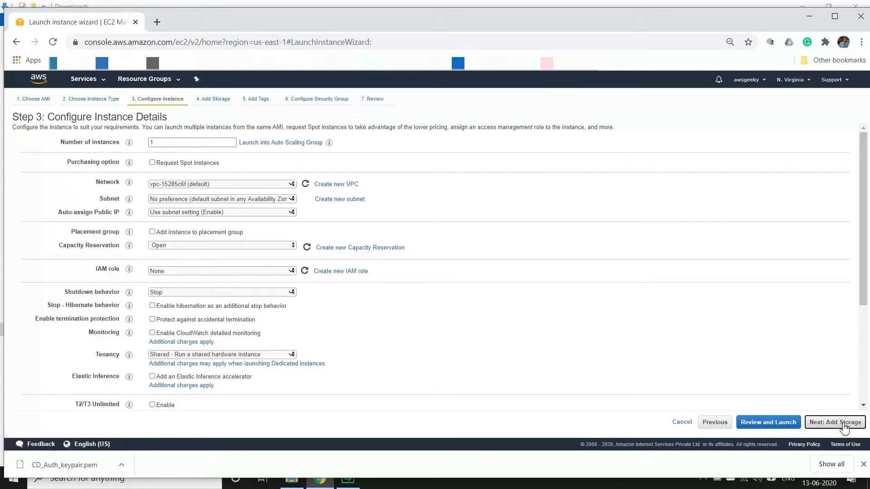
Accept the default 8 GiB root volume and continue to the Add Tags step
{"action": "left_click", "coordinate": [834, 422]}
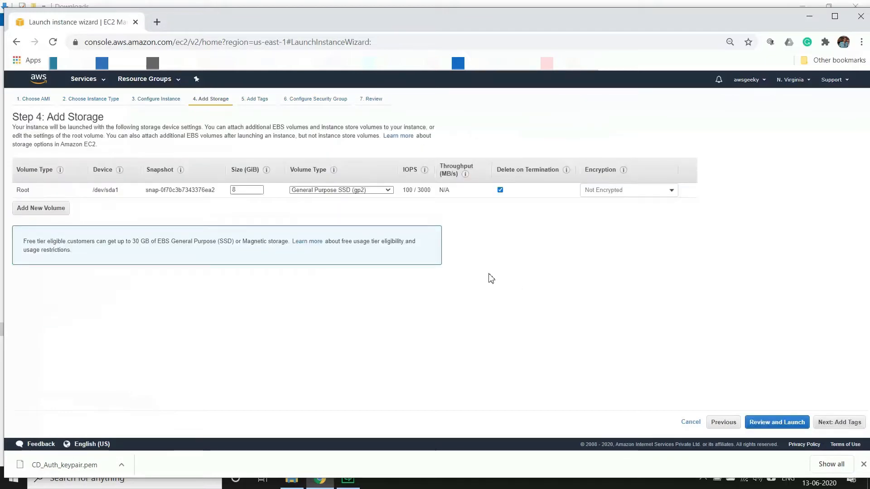
{"action": "mouse_move", "coordinate": [826, 415]}
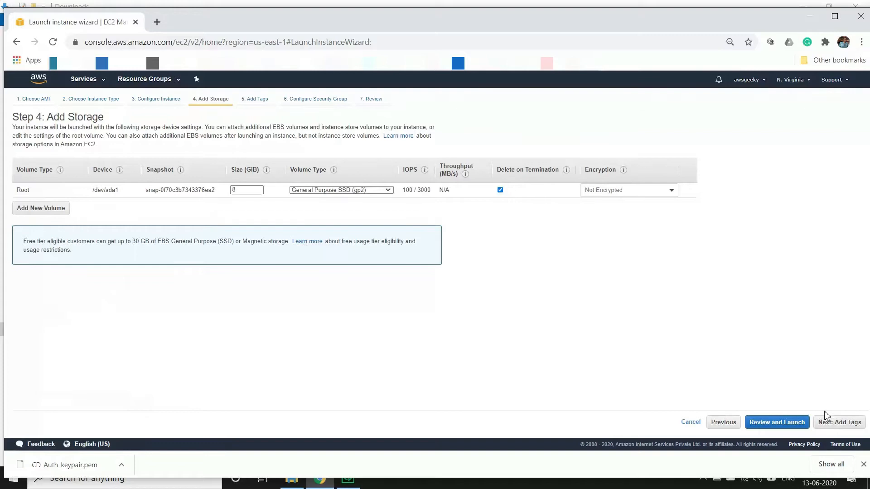
{"action": "left_click", "coordinate": [839, 423]}
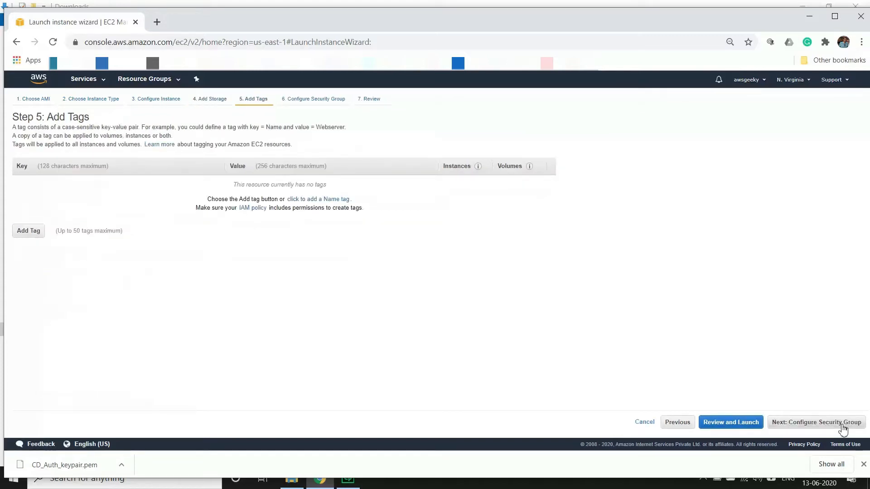
Name the new security group Code_Demo_SG and allow SSH port 22 from Anywhere
{"action": "left_click", "coordinate": [817, 422]}
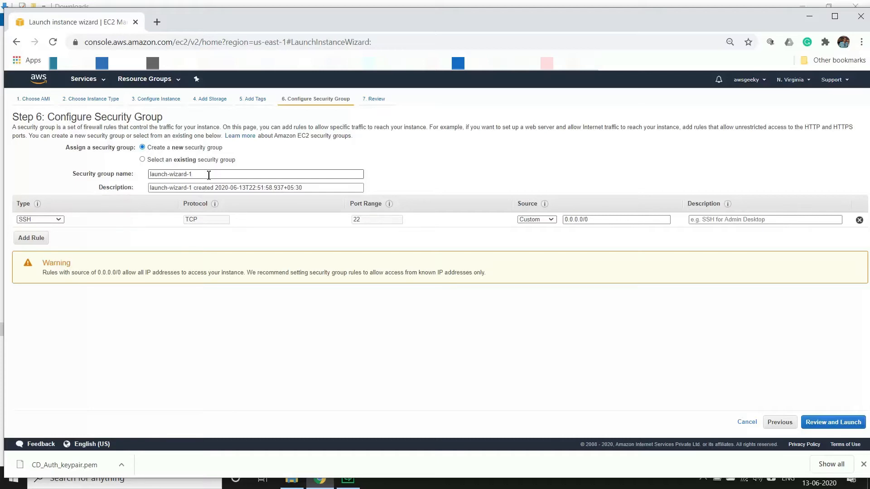
{"action": "double_click", "coordinate": [169, 174]}
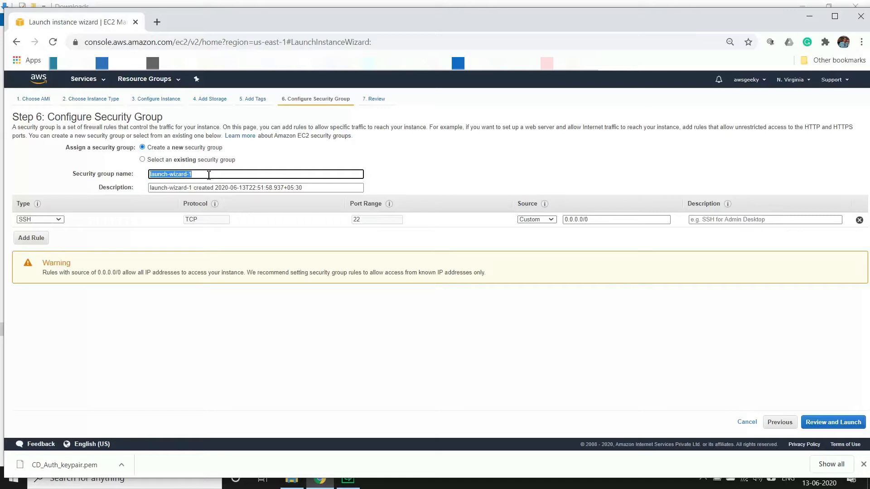
{"action": "type", "text": "Code_Demo_SG"}
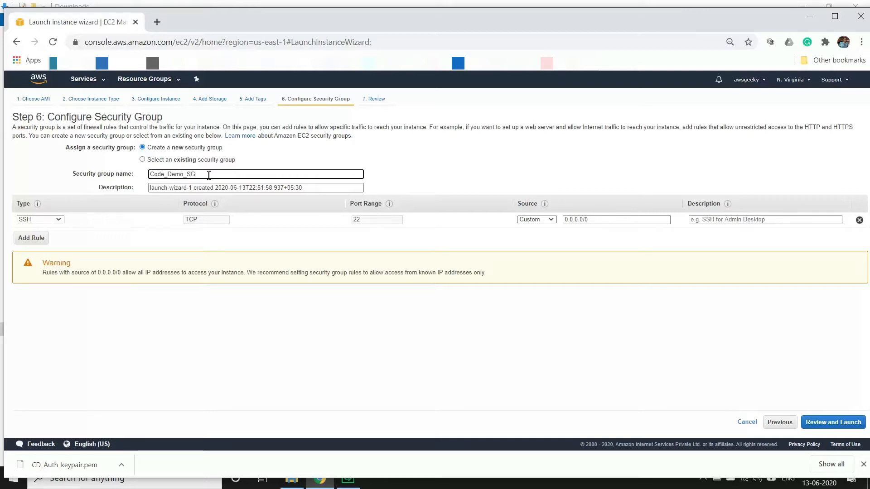
{"action": "mouse_move", "coordinate": [189, 244]}
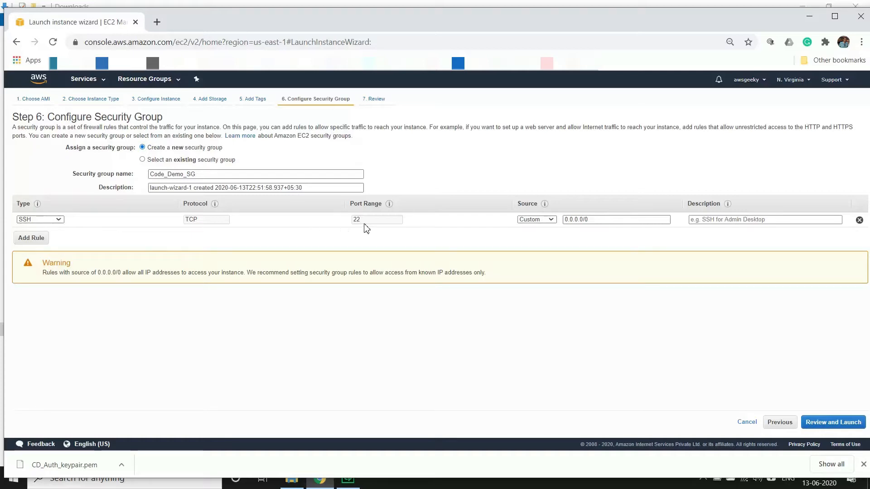
{"action": "left_click", "coordinate": [536, 219]}
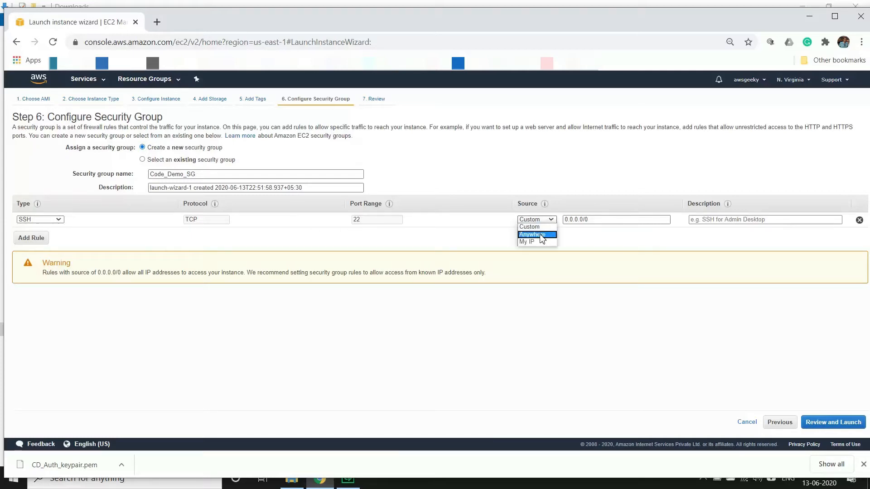
{"action": "left_click", "coordinate": [532, 234]}
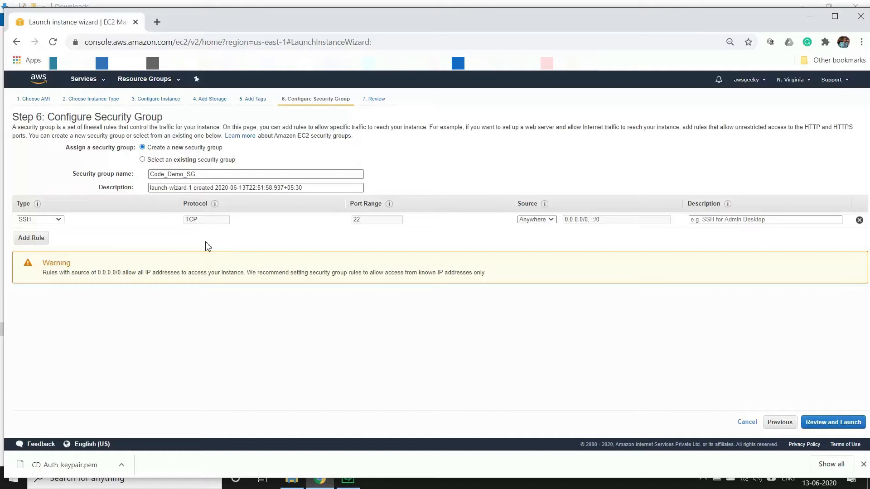
{"action": "mouse_move", "coordinate": [412, 243]}
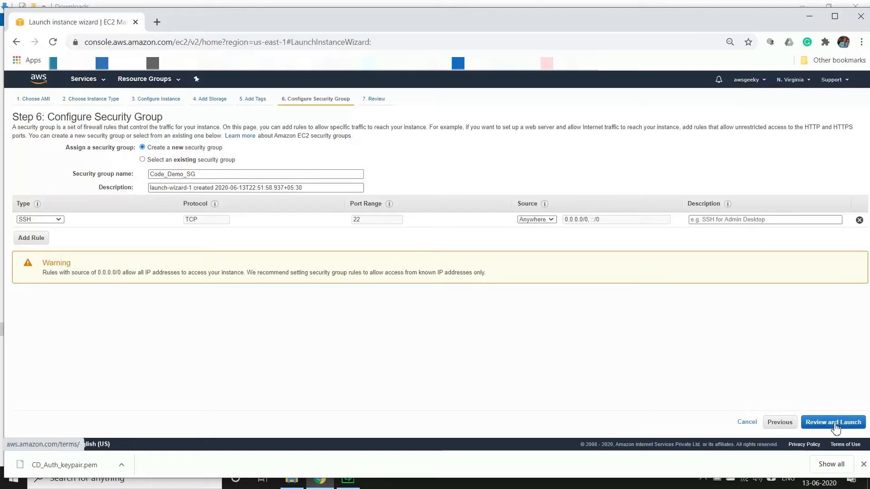
Review the Step 7 launch summary for the Ubuntu t2.micro with Code_Demo_SG
{"action": "left_click", "coordinate": [833, 422]}
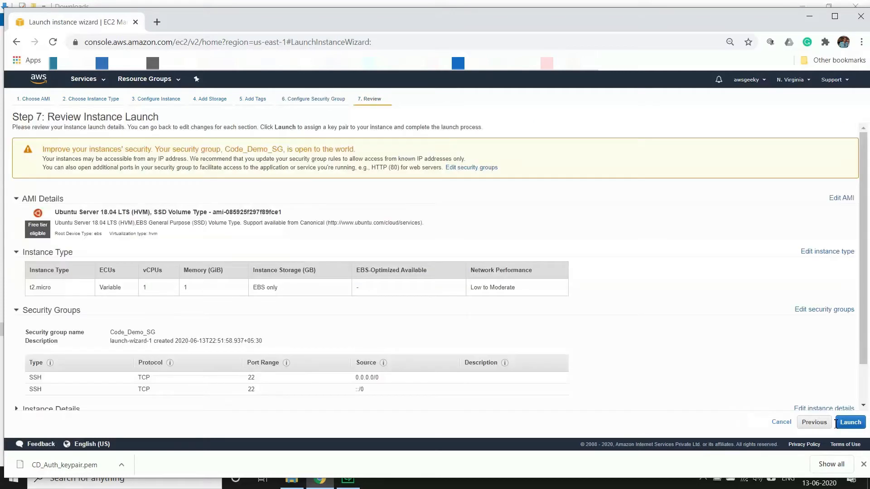
{"action": "scroll", "scroll_direction": "down", "scroll_amount": 3}
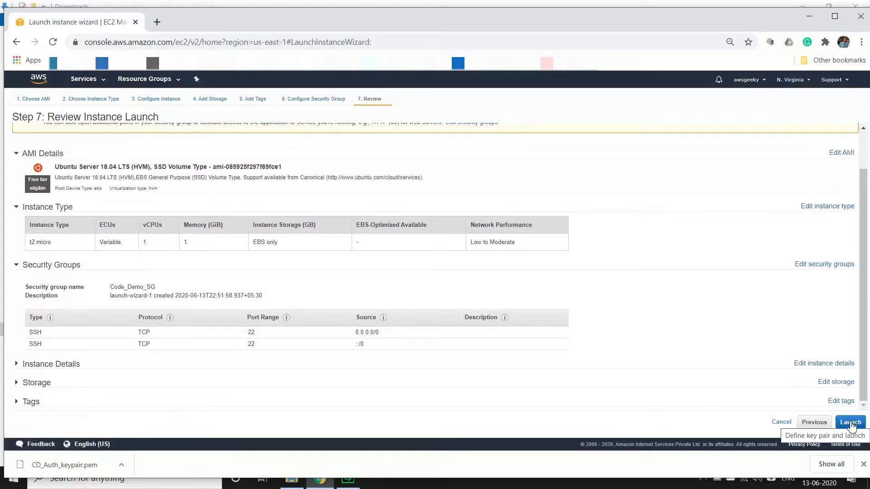
Create a new key pair named CD_Auth and download its key file
{"action": "left_click", "coordinate": [849, 422]}
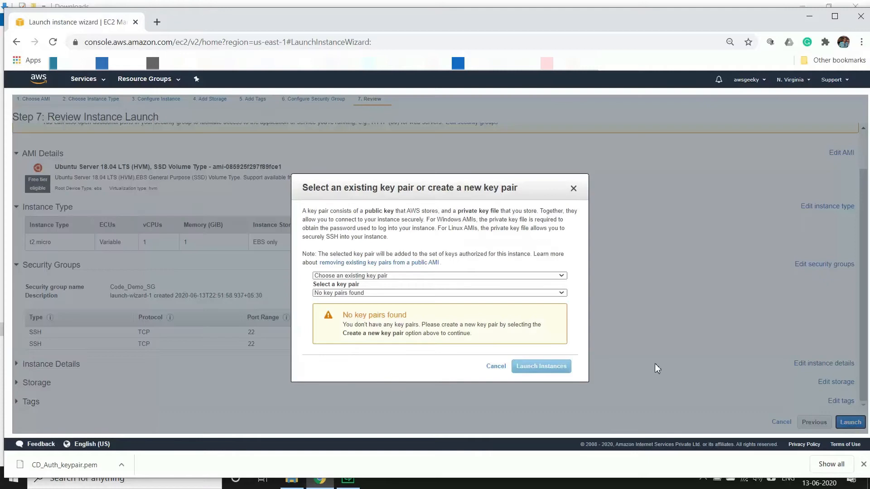
{"action": "mouse_move", "coordinate": [580, 352]}
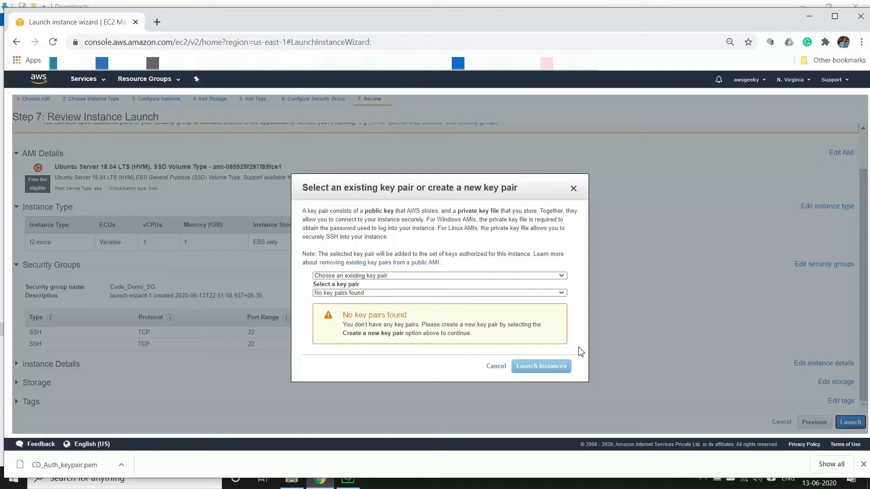
{"action": "mouse_move", "coordinate": [499, 313]}
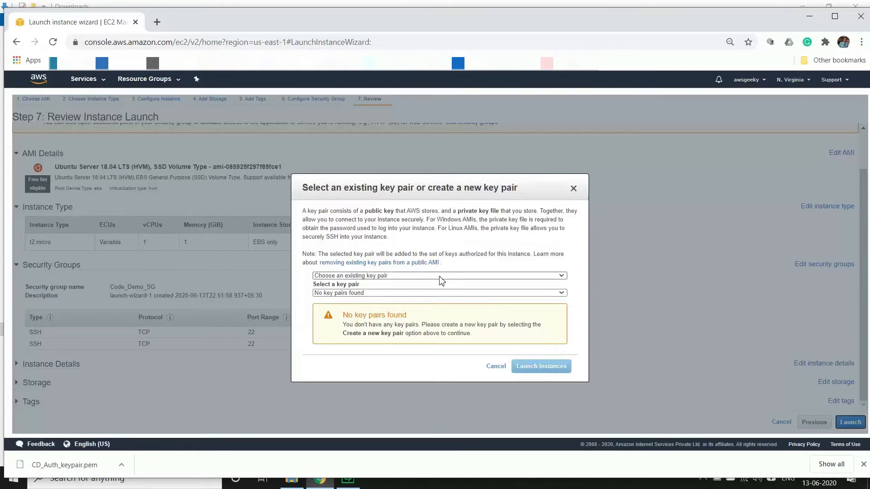
{"action": "left_click", "coordinate": [439, 276]}
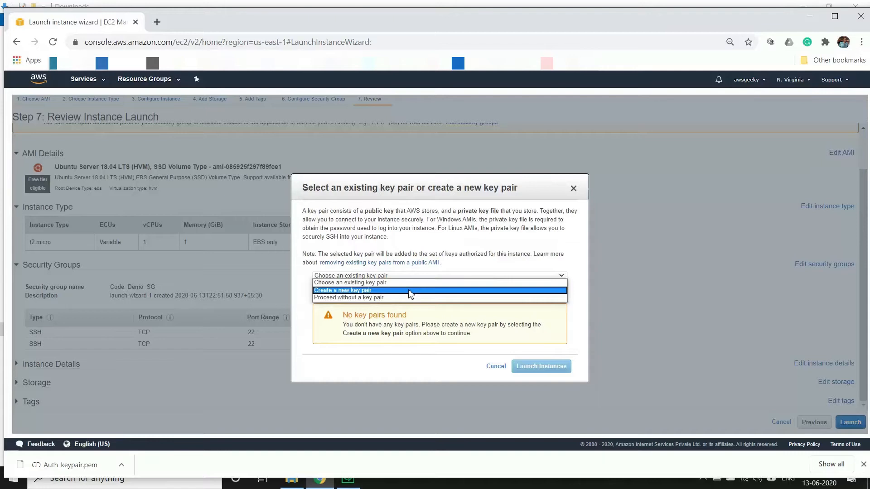
{"action": "left_click", "coordinate": [341, 290]}
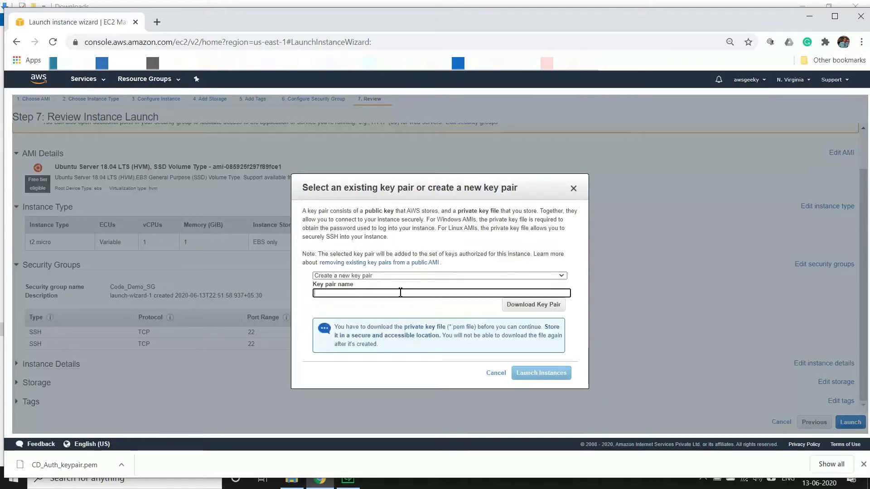
{"action": "type", "text": "CD_"}
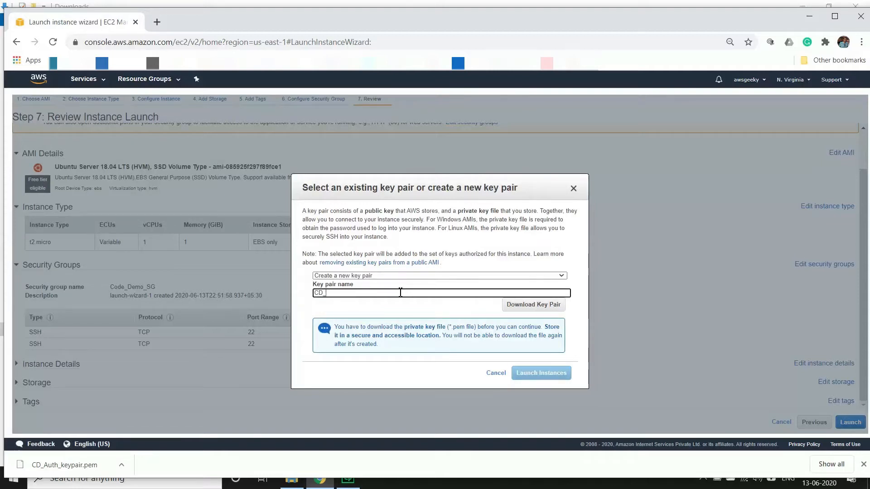
{"action": "type", "text": "Auth"}
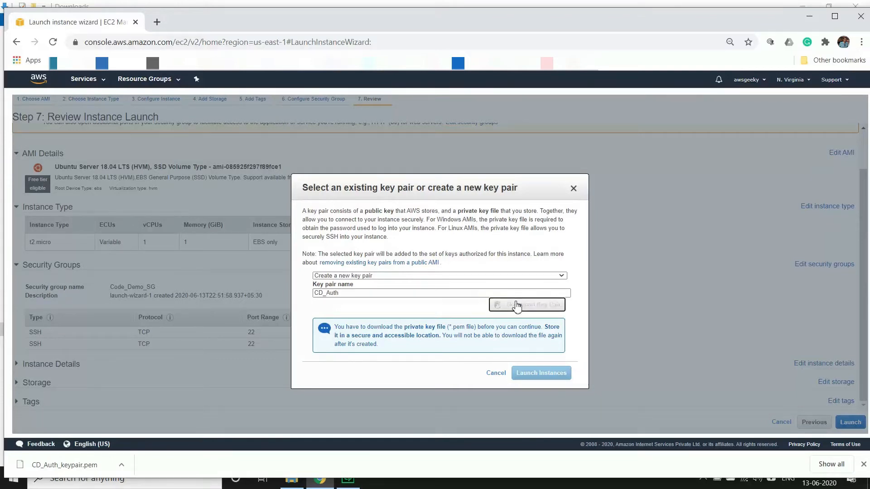
{"action": "left_click", "coordinate": [532, 305]}
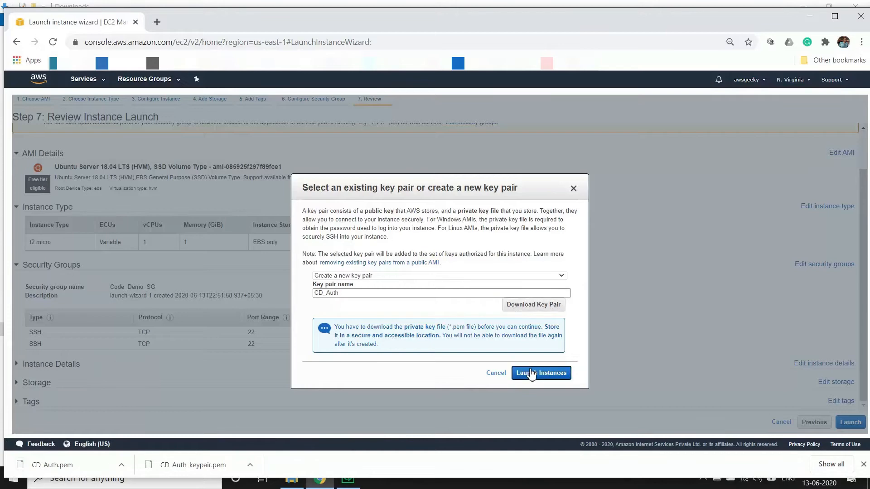
Launch the instance with CD_Auth and bring up the downloaded CD_Auth.pem options
{"action": "left_click", "coordinate": [540, 373]}
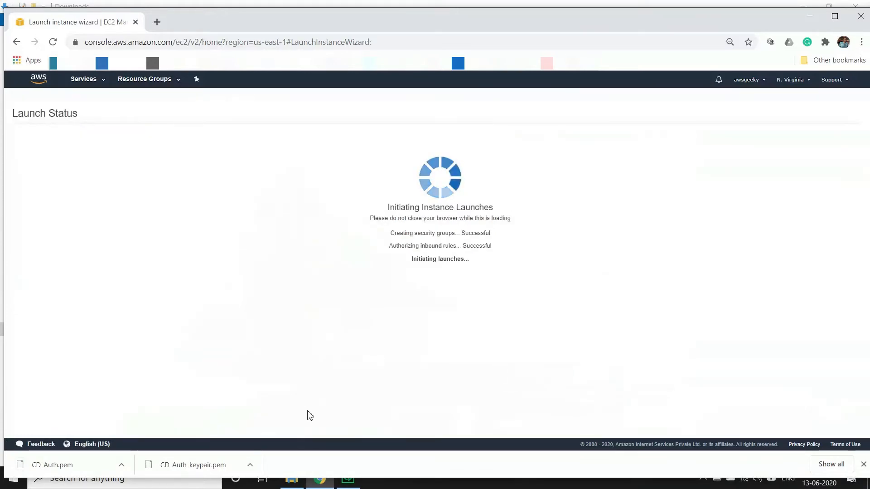
{"action": "left_click", "coordinate": [120, 464]}
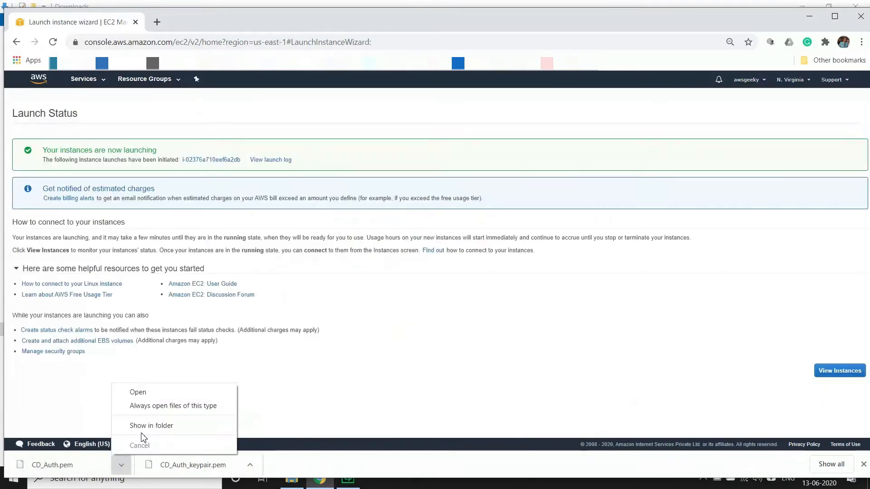
Show CD_Auth.pem in the Downloads folder, then return to the launch status page
{"action": "left_click", "coordinate": [151, 426]}
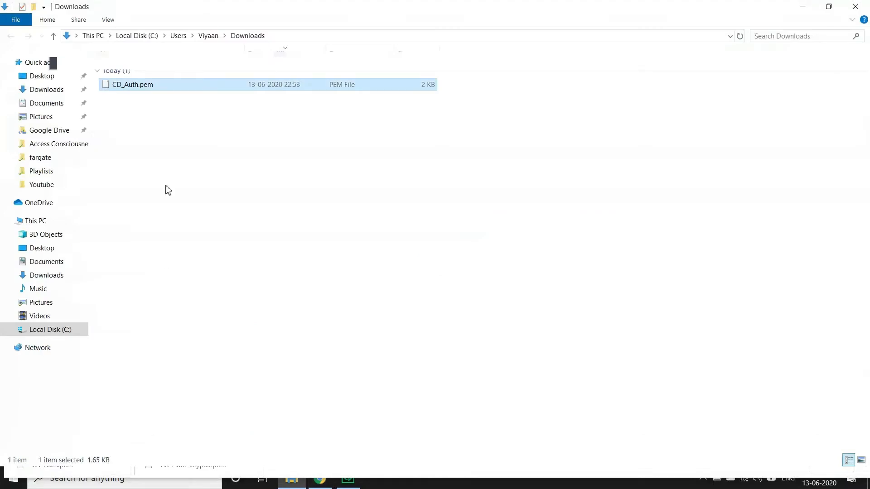
{"action": "left_click", "coordinate": [167, 132]}
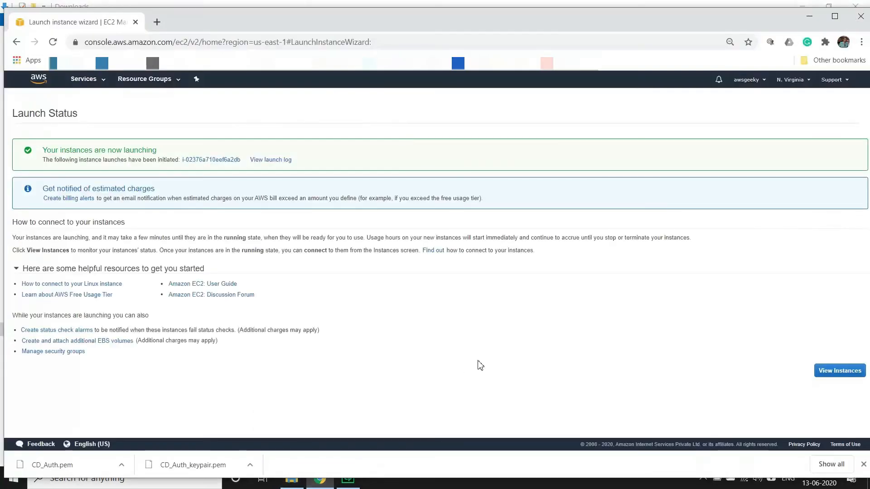
View the running CD_Auth instance in the instances list, then return to Downloads
{"action": "left_click", "coordinate": [839, 370]}
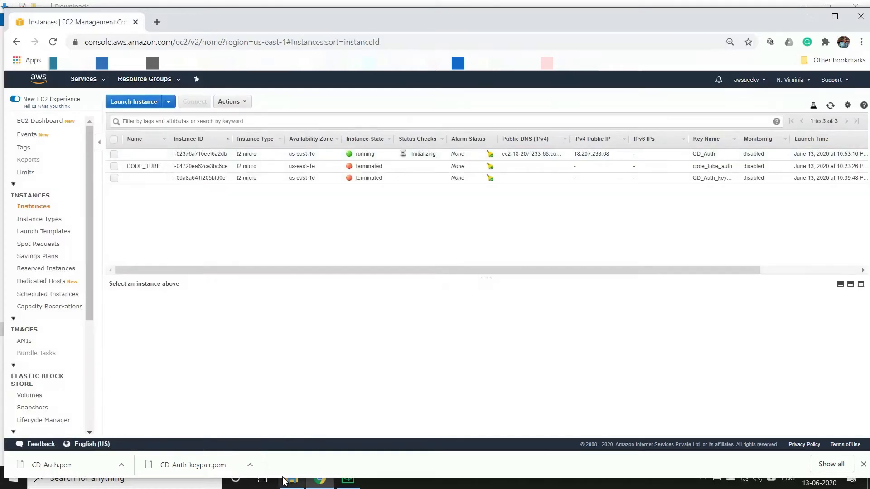
{"action": "left_click", "coordinate": [291, 479]}
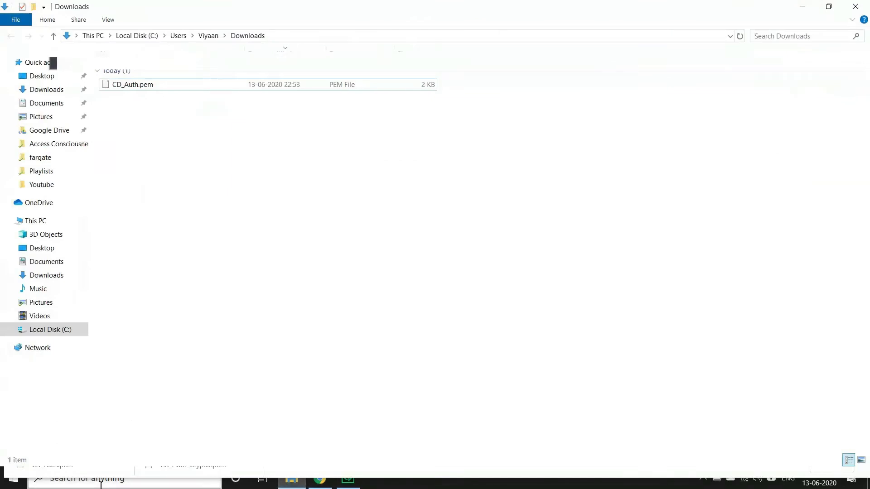
Launch PuTTYgen from Start search and load CD_Auth.pem using the All Files filter
{"action": "type", "text": "puttyk"}
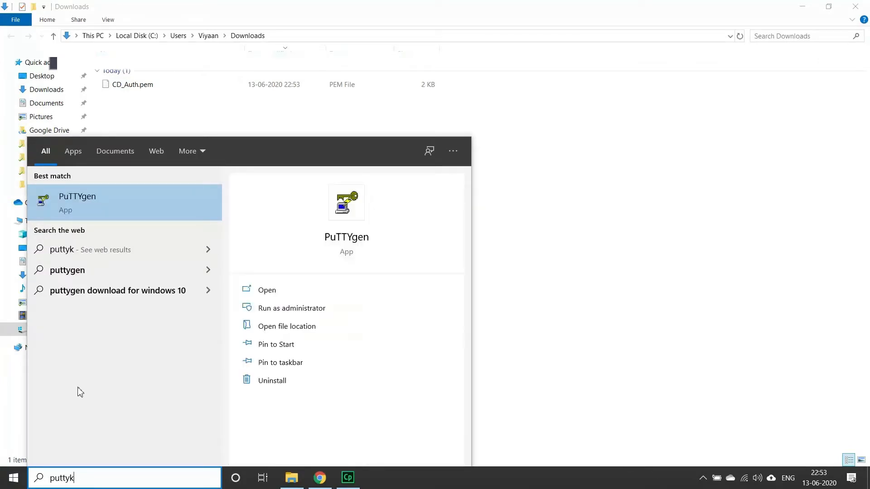
{"action": "left_click", "coordinate": [77, 202]}
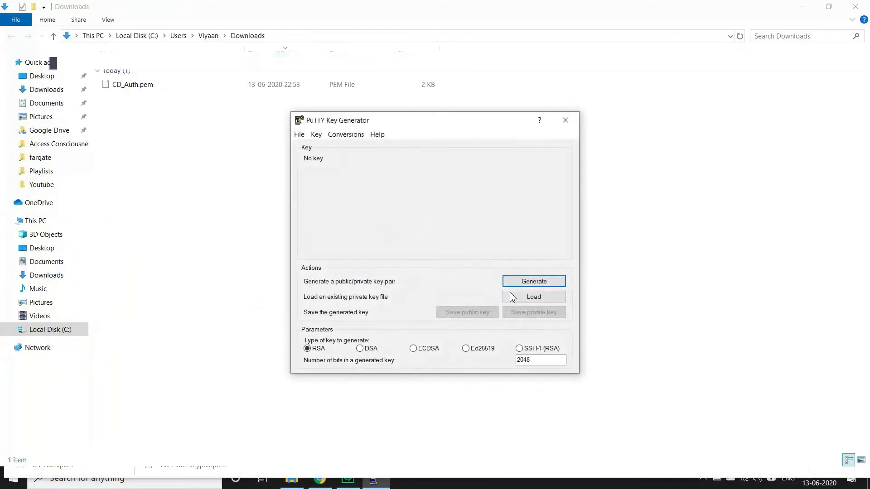
{"action": "left_click", "coordinate": [532, 296]}
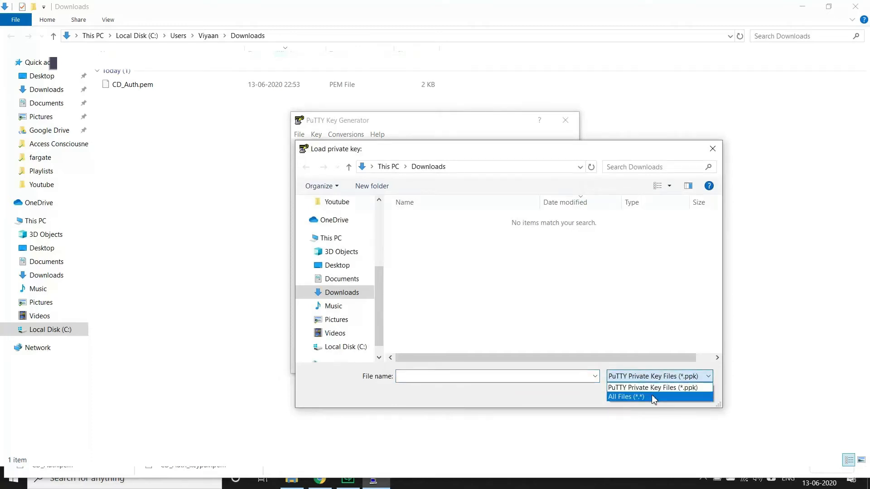
{"action": "left_click", "coordinate": [626, 397]}
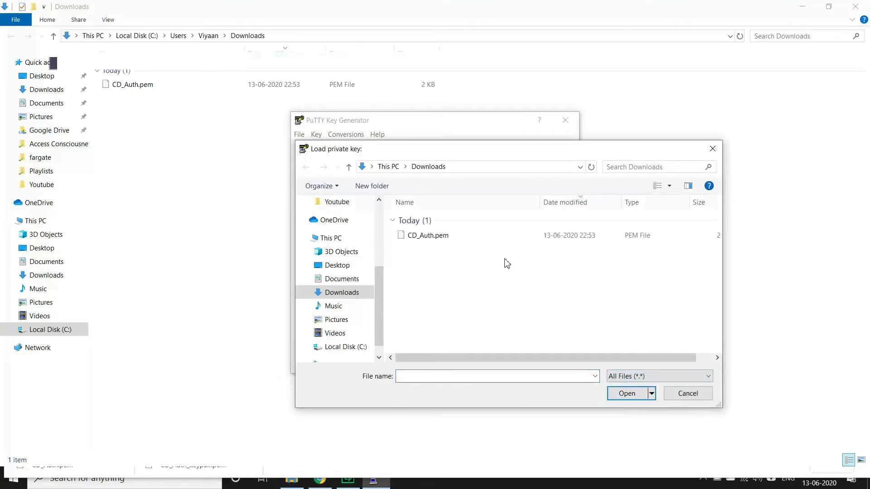
{"action": "left_click", "coordinate": [426, 236]}
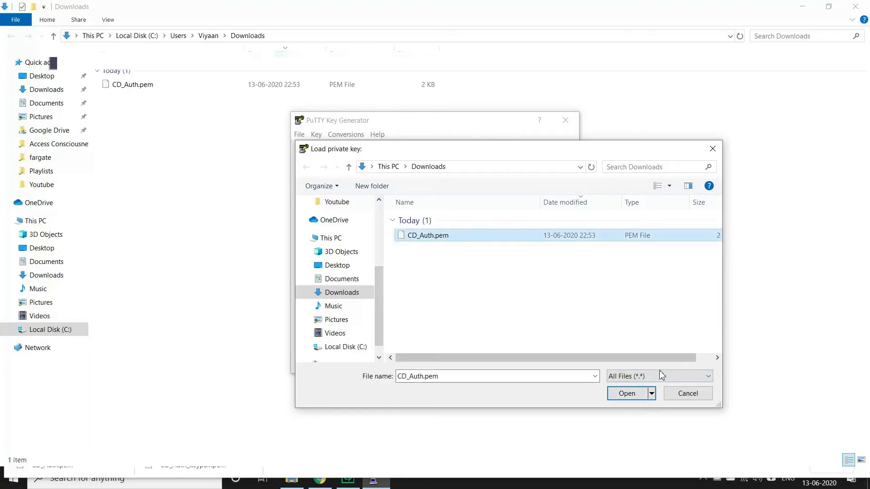
{"action": "left_click", "coordinate": [627, 392]}
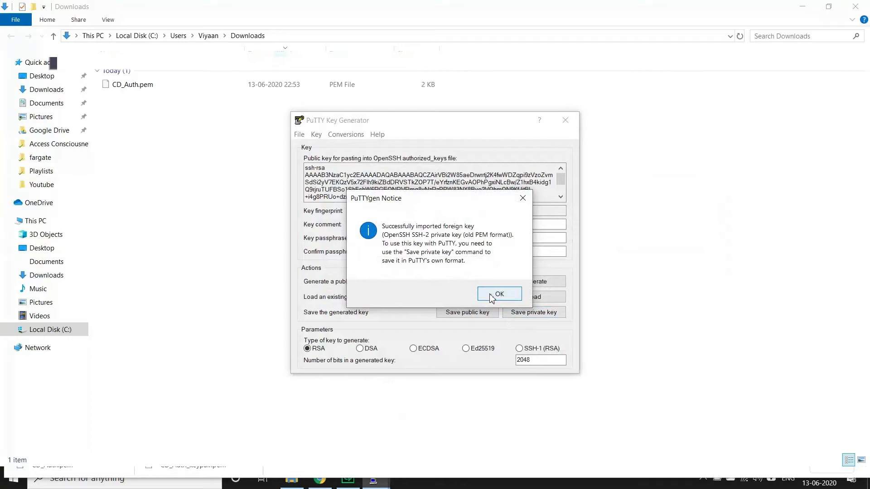
Save the imported key as a PuTTY private key, confirming no passphrase
{"action": "left_click", "coordinate": [498, 293]}
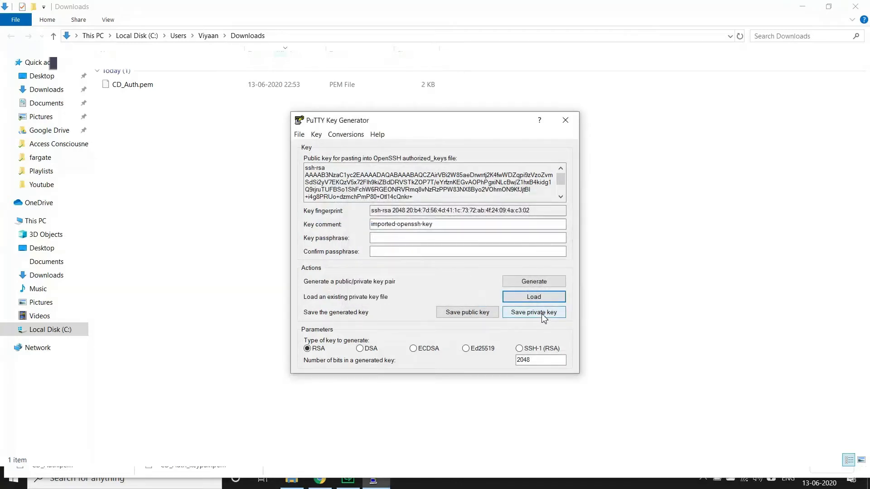
{"action": "left_click", "coordinate": [532, 312]}
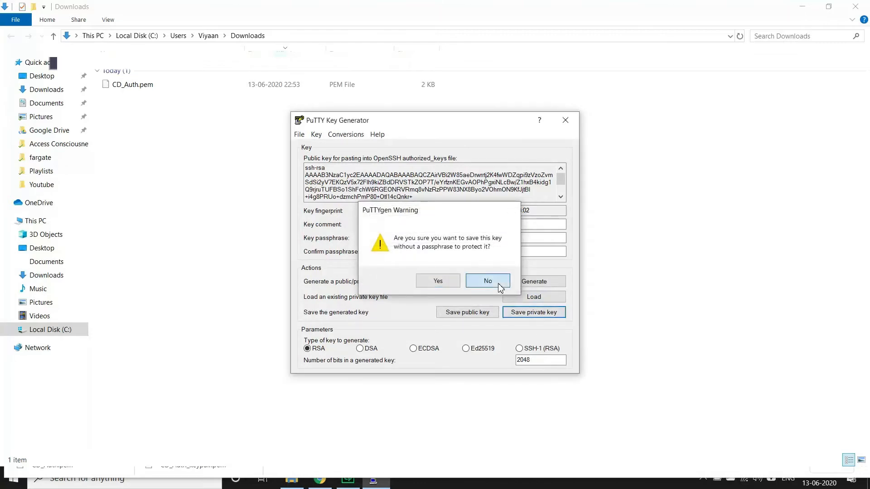
{"action": "left_click", "coordinate": [488, 281]}
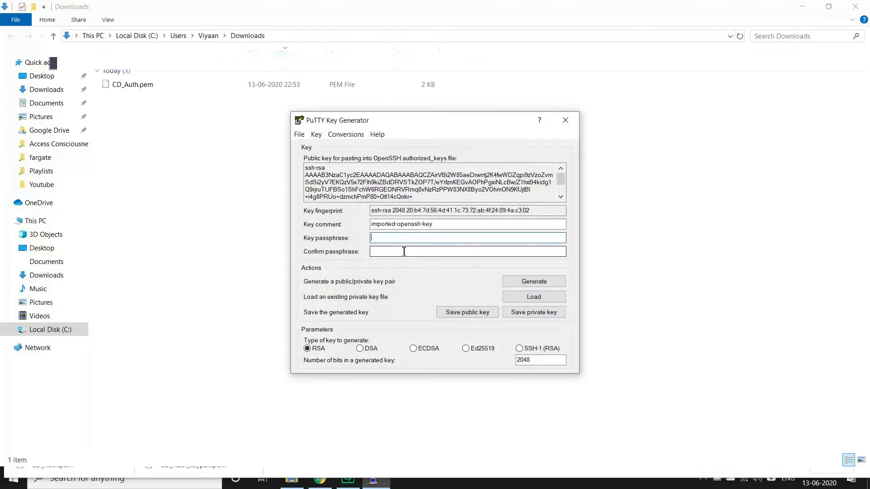
{"action": "left_click", "coordinate": [465, 251]}
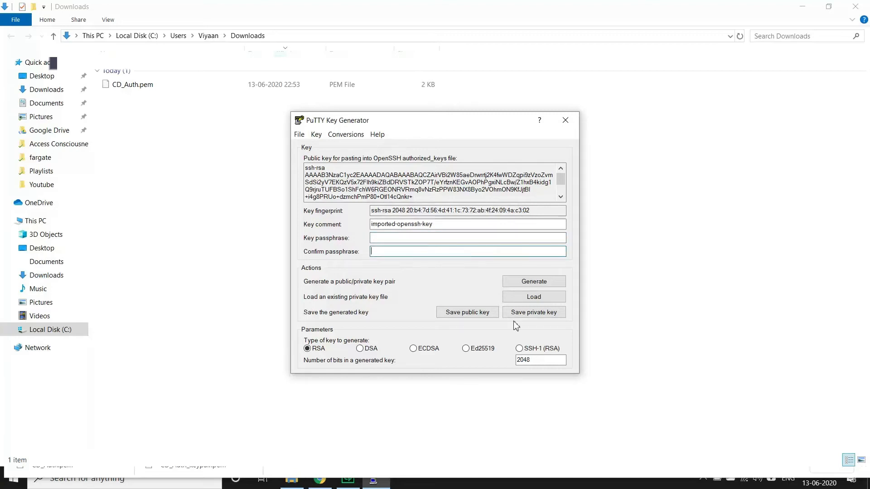
{"action": "left_click", "coordinate": [532, 312]}
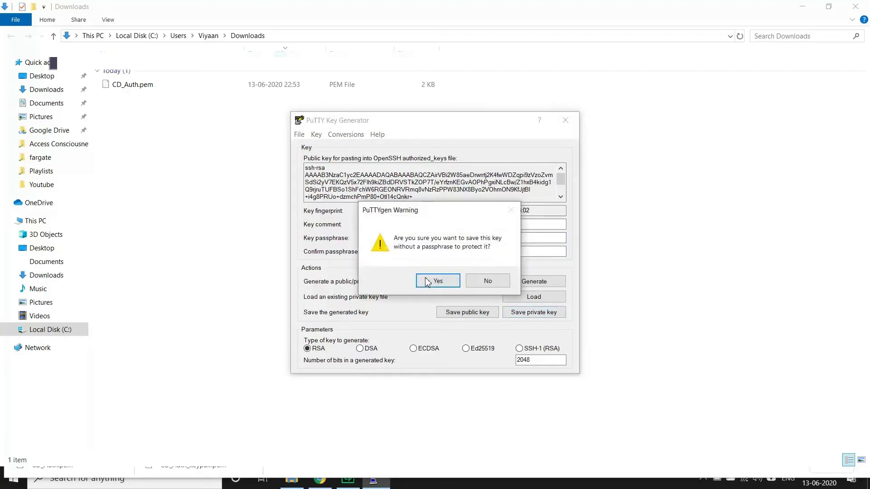
{"action": "left_click", "coordinate": [437, 281]}
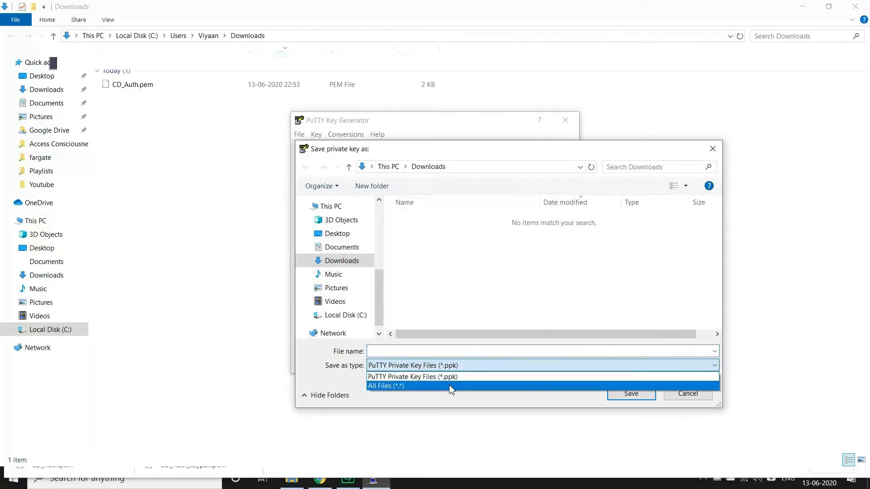
Name the file CD_Auth in Downloads, save it as CD_Auth.ppk and close PuTTYgen
{"action": "left_click", "coordinate": [385, 386]}
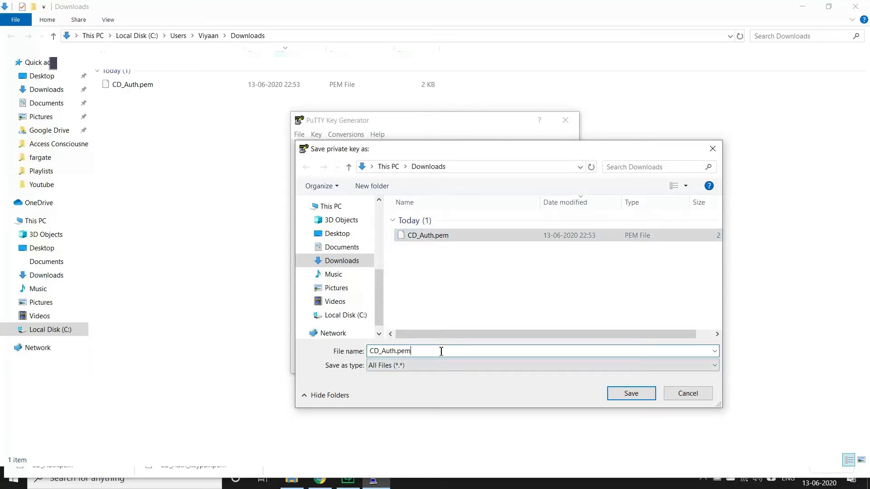
{"action": "key", "text": "Backspace"}
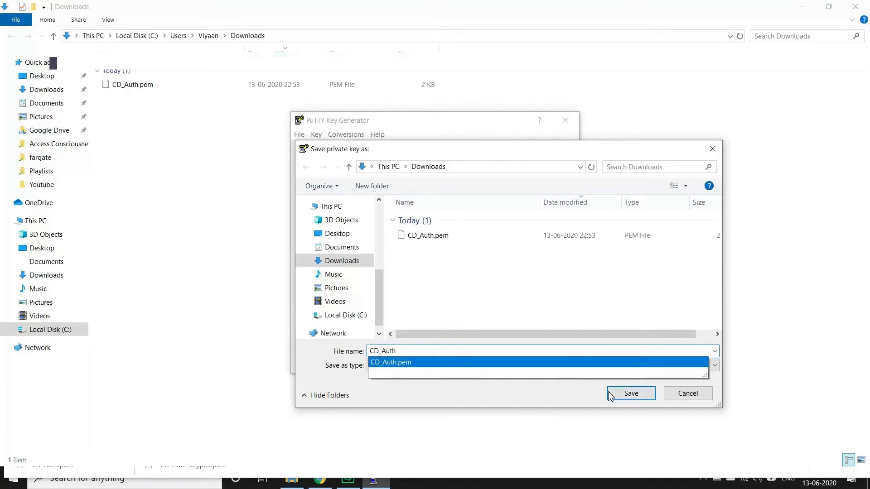
{"action": "left_click", "coordinate": [630, 393]}
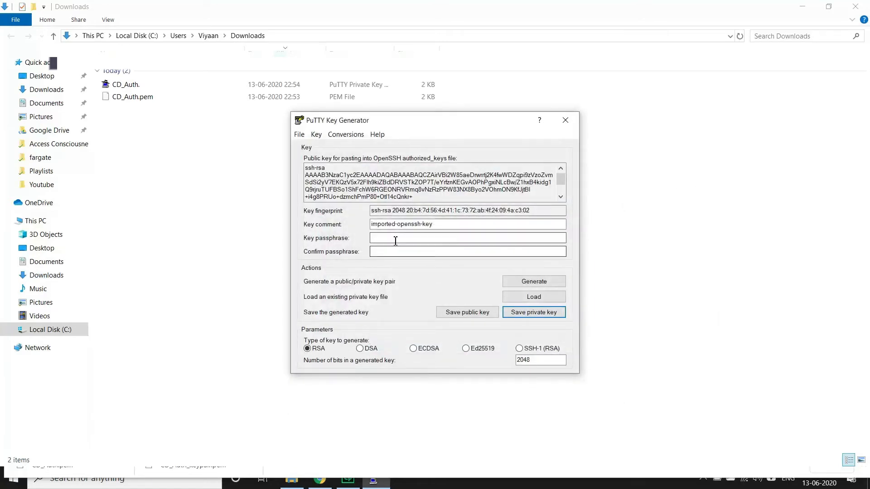
{"action": "left_click", "coordinate": [126, 84]}
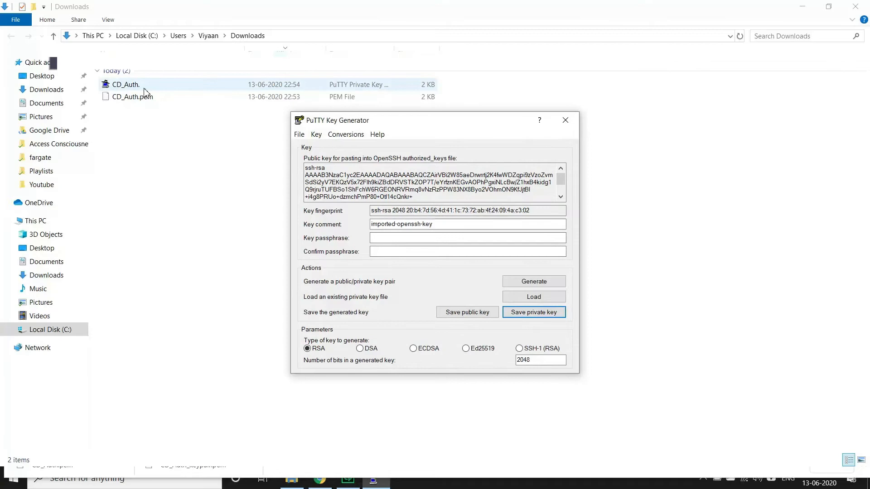
{"action": "mouse_move", "coordinate": [338, 91]}
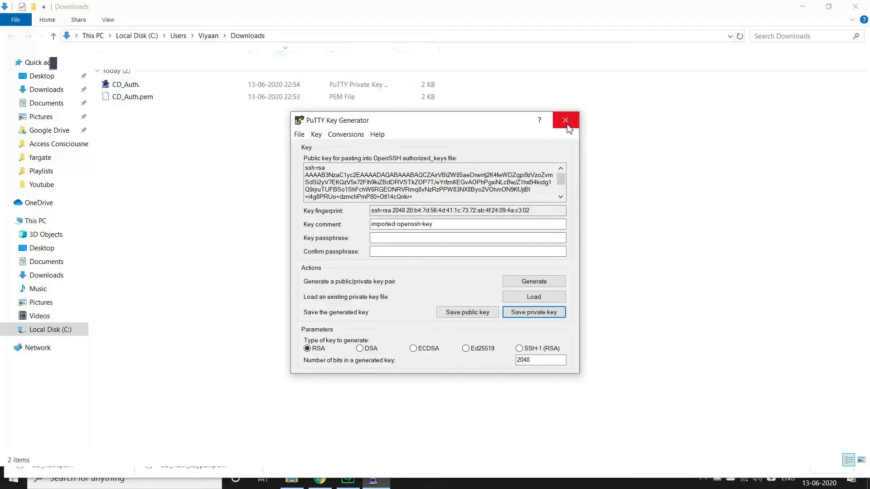
{"action": "left_click", "coordinate": [565, 119]}
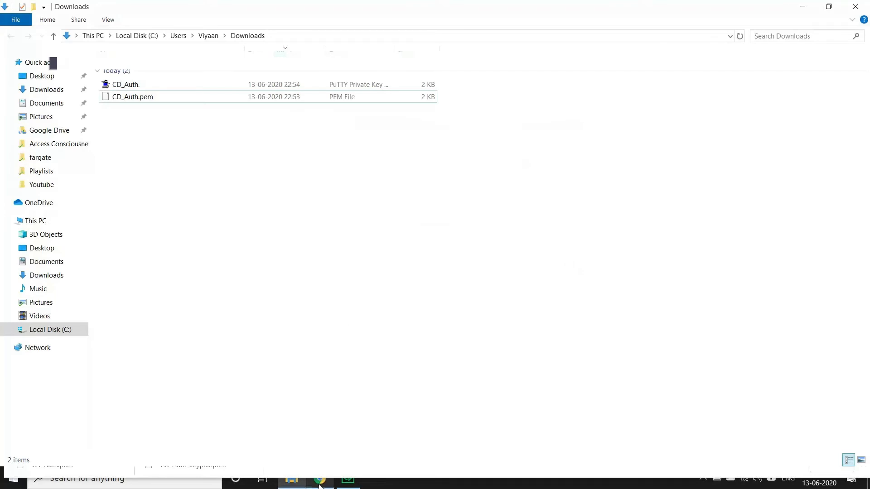
Copy the instance's public IP 18.207.233.68 from EC2 and launch PuTTY
{"action": "left_click", "coordinate": [320, 479]}
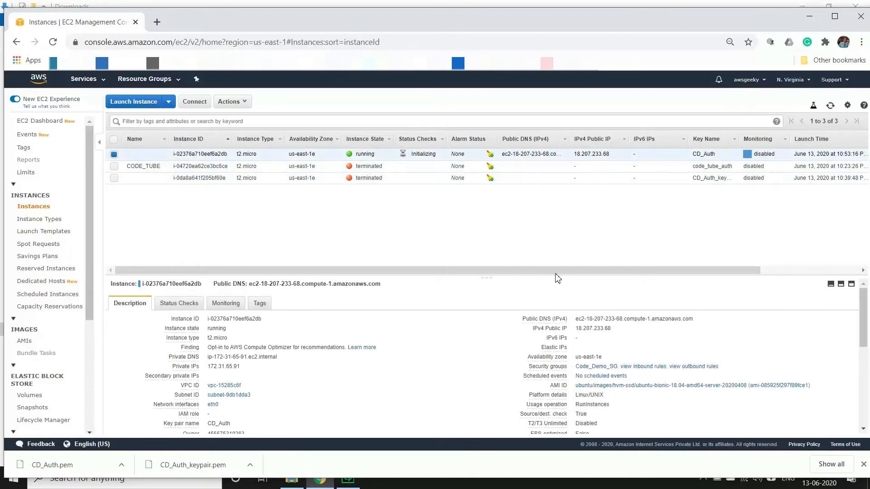
{"action": "mouse_move", "coordinate": [620, 332]}
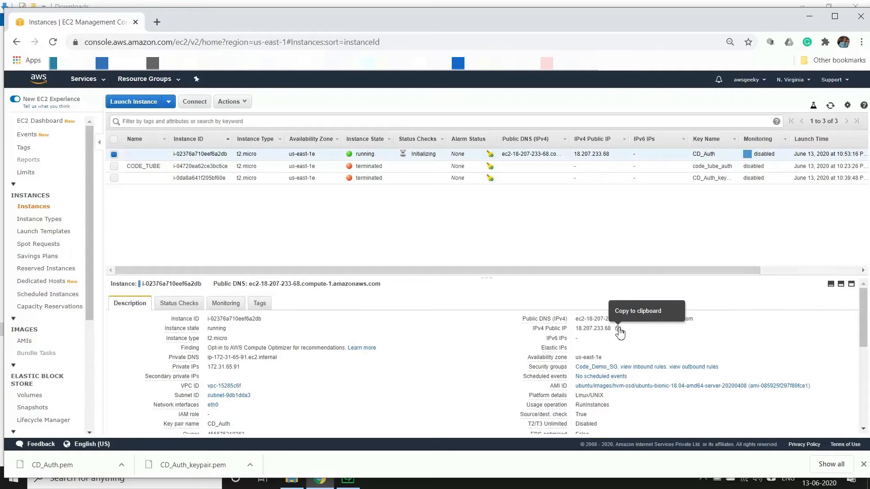
{"action": "left_click", "coordinate": [592, 328]}
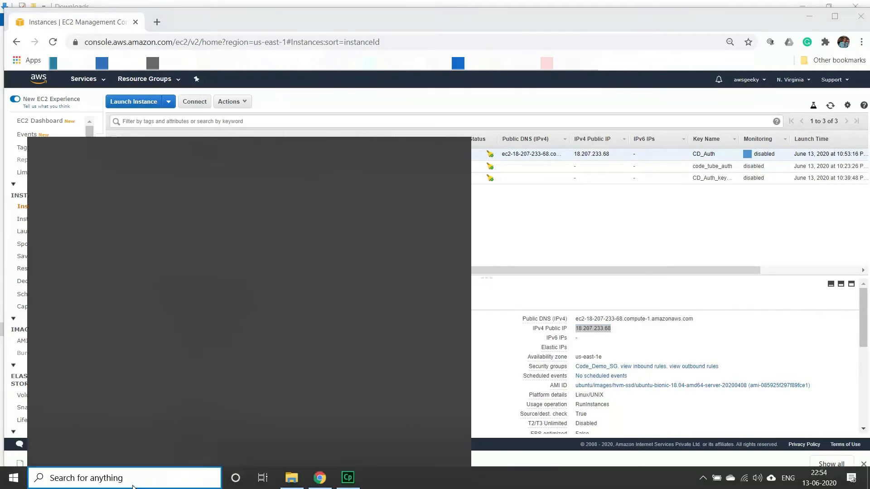
{"action": "type", "text": "putty"}
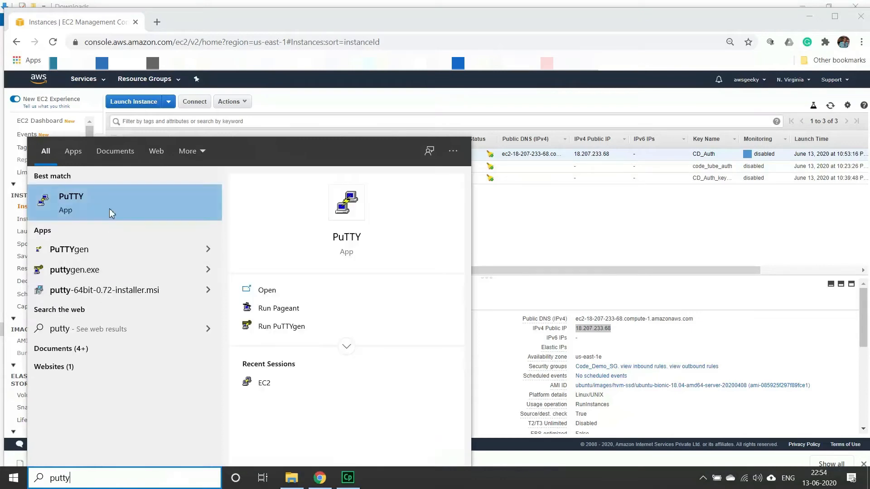
{"action": "left_click", "coordinate": [71, 202]}
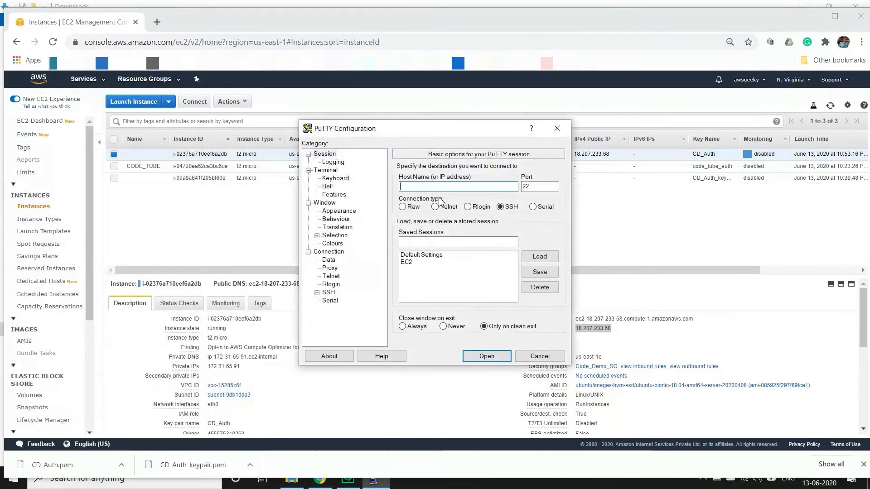
{"action": "type", "text": "ubuntu"}
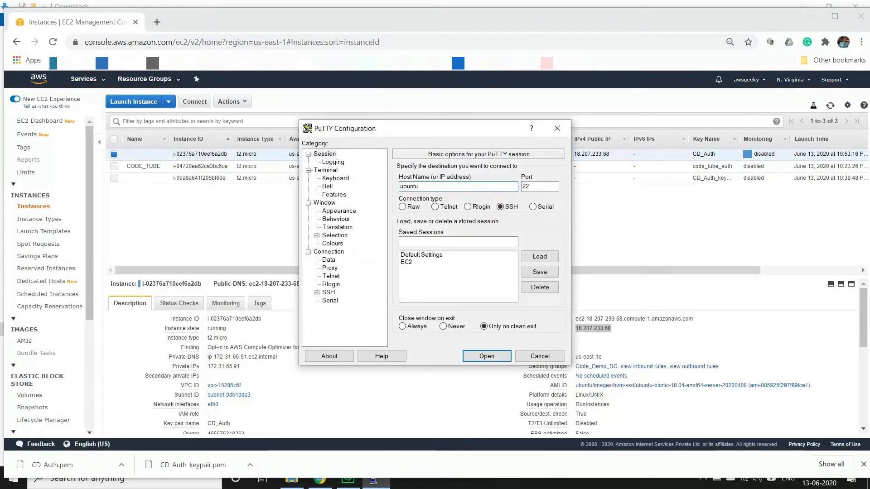
{"action": "type", "text": "@18.207.233.68"}
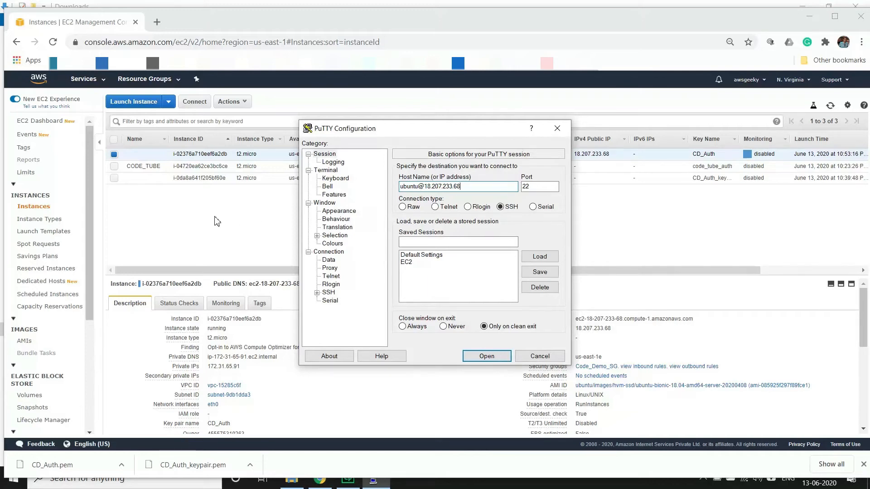
{"action": "left_click", "coordinate": [485, 355]}
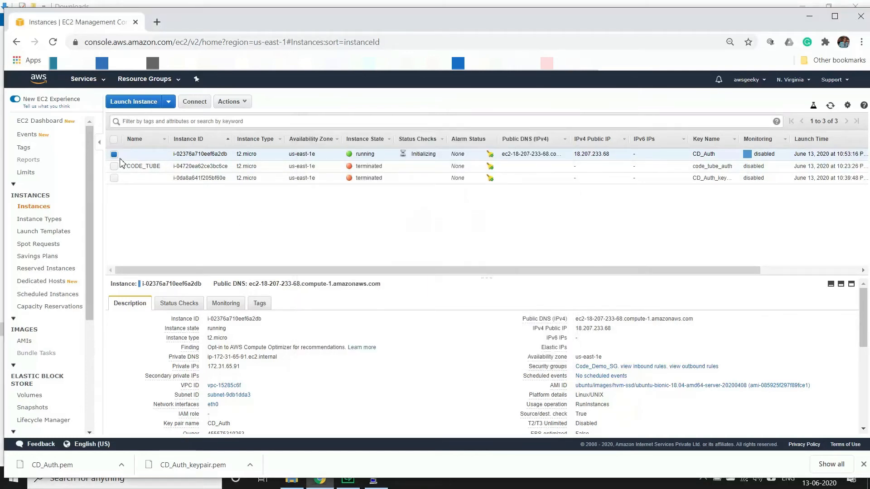
Review the instance's SSH connection instructions via Actions > Connect, then return to PuTTY
{"action": "left_click", "coordinate": [229, 102]}
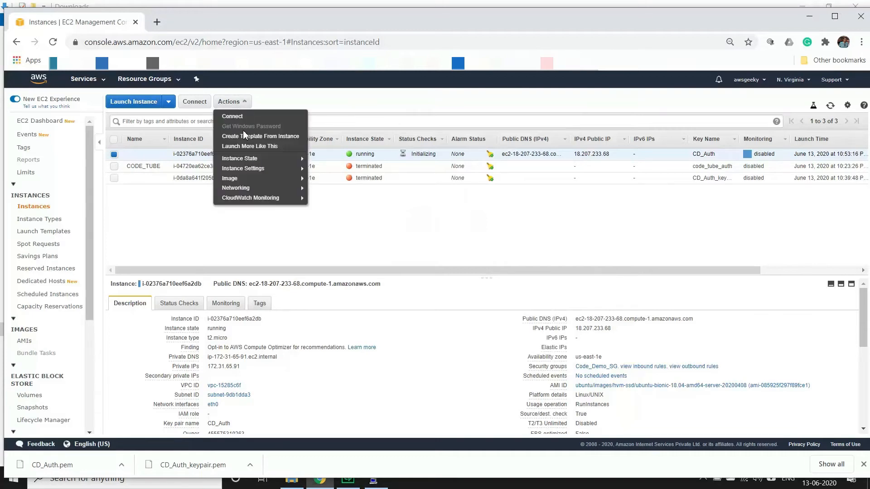
{"action": "left_click", "coordinate": [232, 116]}
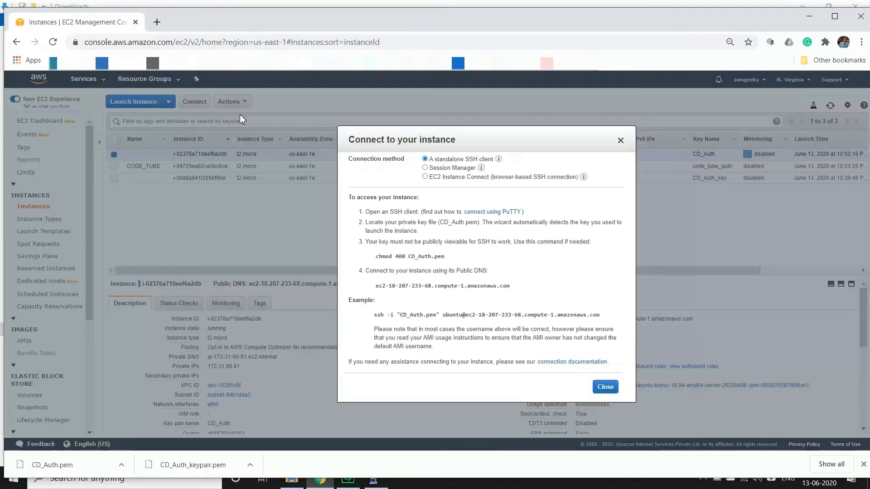
{"action": "double_click", "coordinate": [451, 314]}
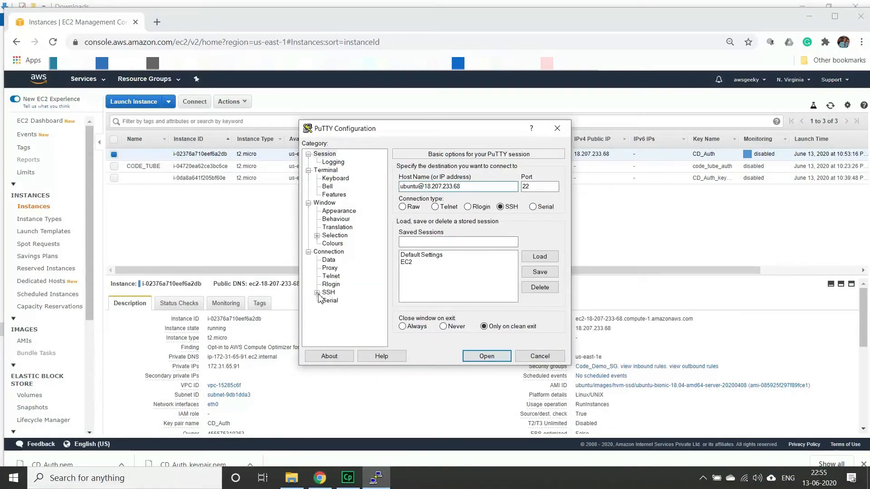
Select CD_Auth.ppk as the private key under Connection > SSH > Auth
{"action": "left_click", "coordinate": [335, 301]}
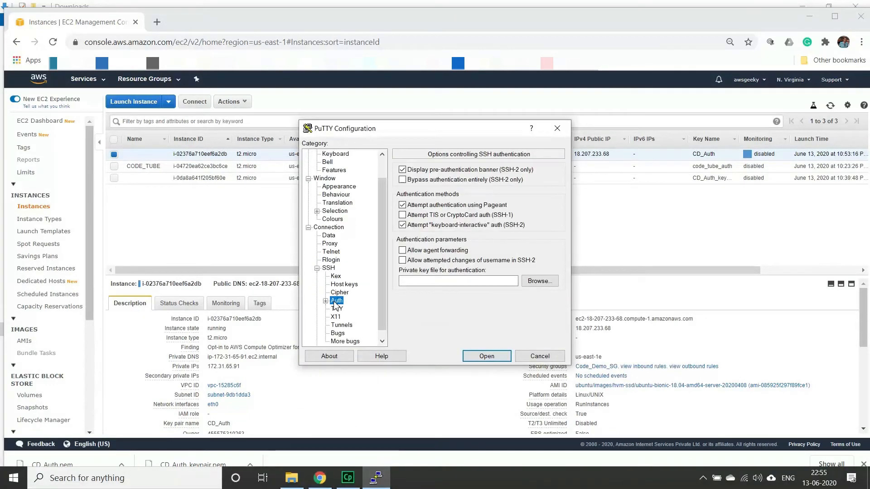
{"action": "left_click", "coordinate": [538, 281]}
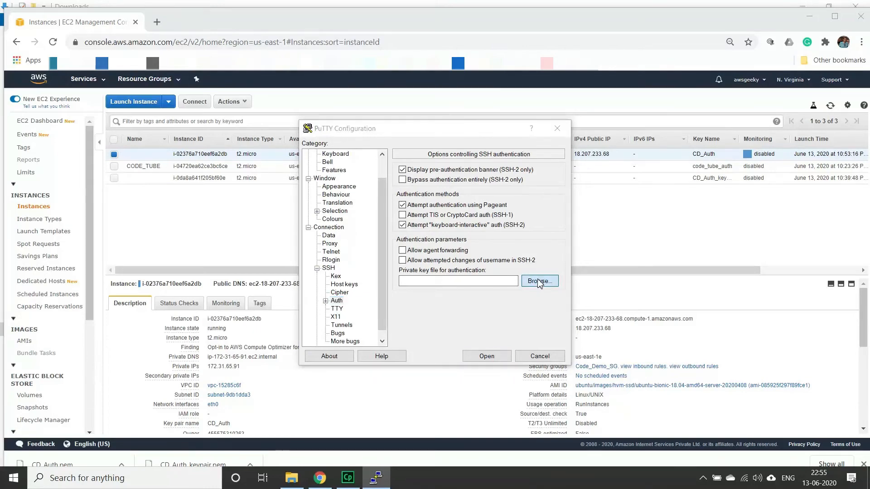
{"action": "left_click", "coordinate": [538, 281]}
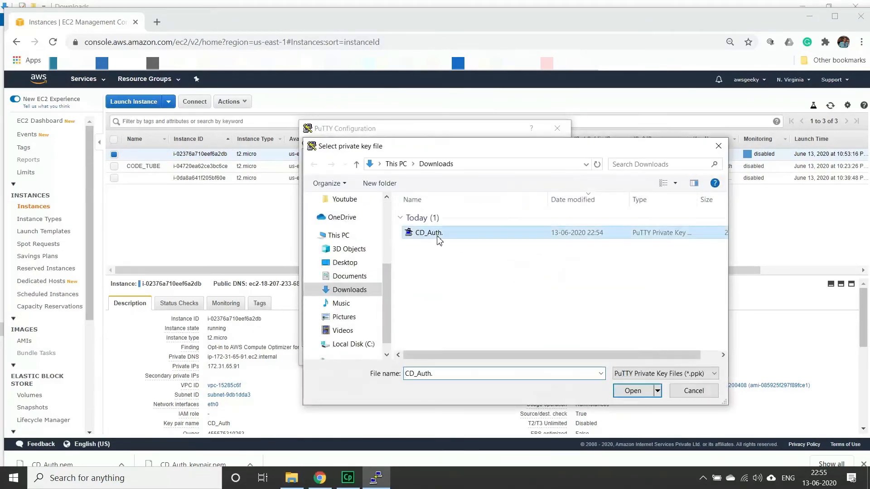
{"action": "left_click", "coordinate": [631, 391]}
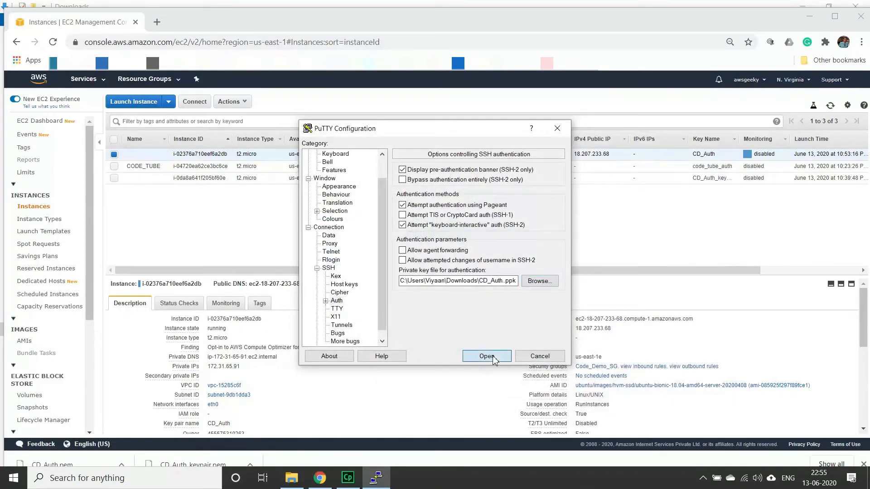
Start the SSH session, accept the host key, and maximize the logged-in Ubuntu terminal
{"action": "left_click", "coordinate": [485, 355]}
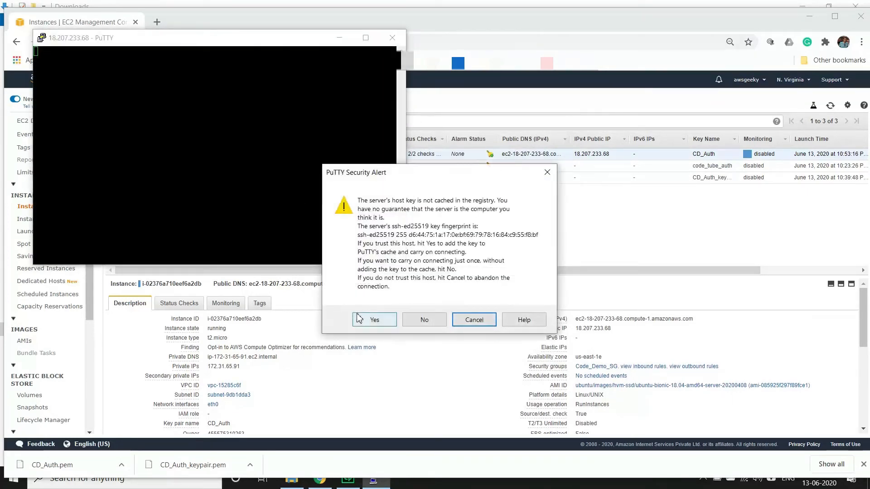
{"action": "left_click", "coordinate": [375, 320]}
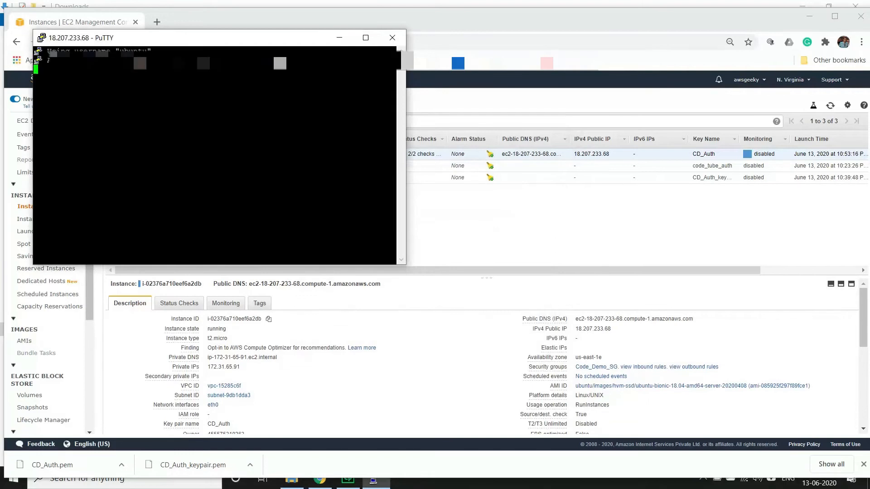
{"action": "left_click", "coordinate": [365, 37]}
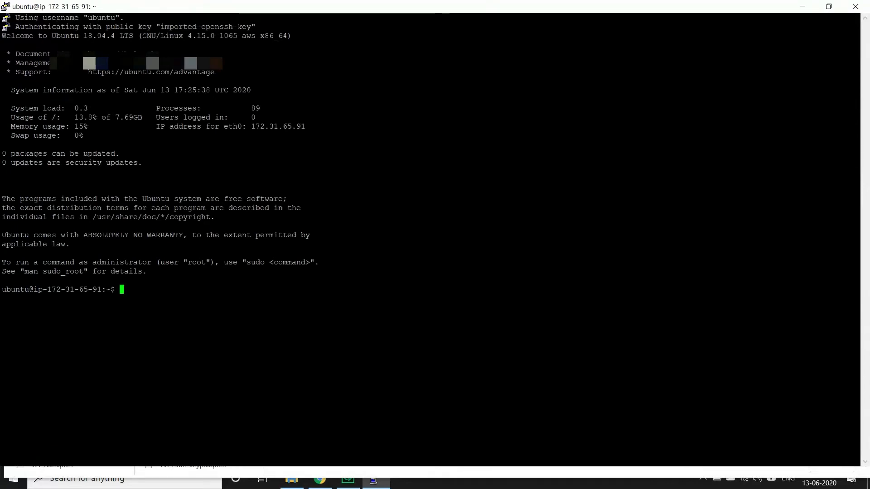
Become root with sudo su and run the mistaken 'apt-get install update'
{"action": "type", "text": "sudo su"}
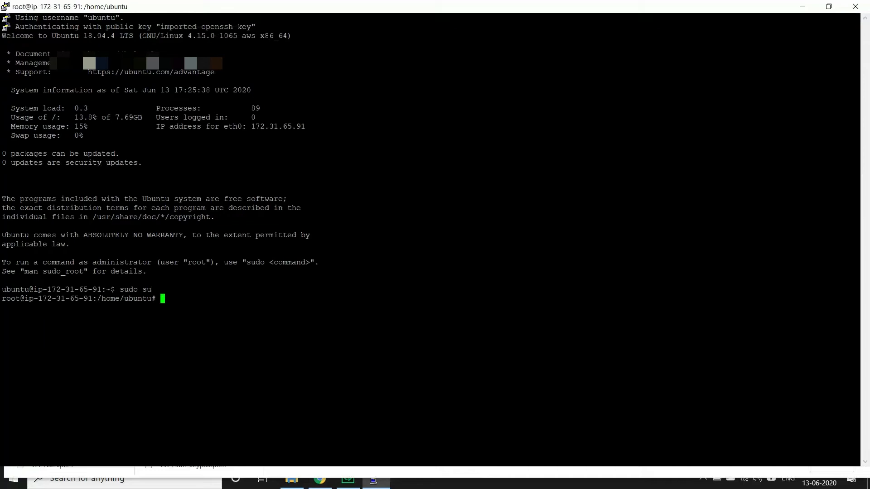
{"action": "type", "text": "apt"}
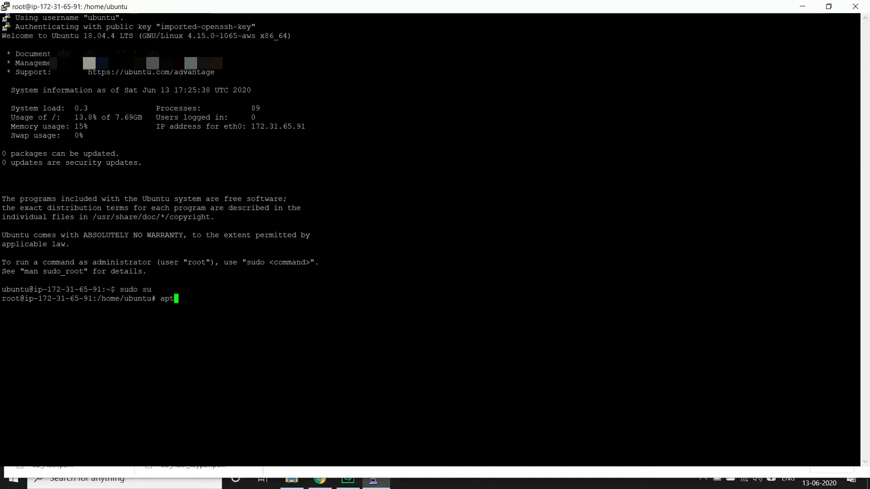
{"action": "type", "text": "-get"}
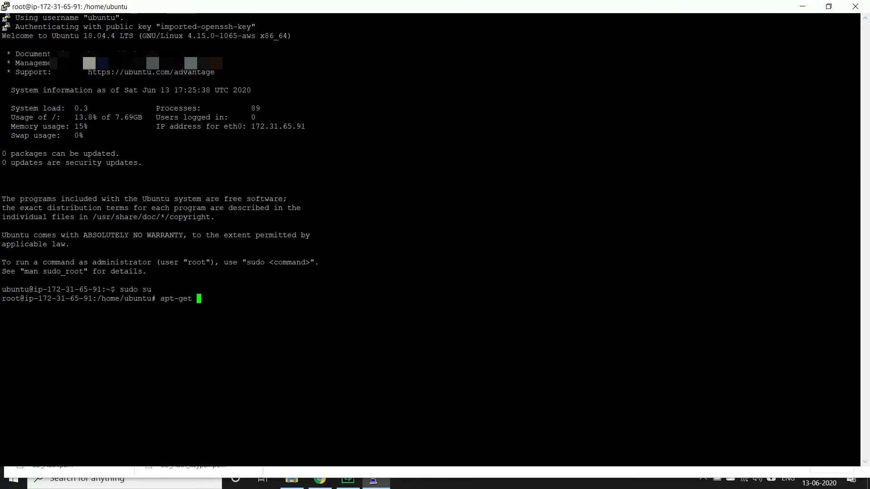
{"action": "type", "text": "install update"}
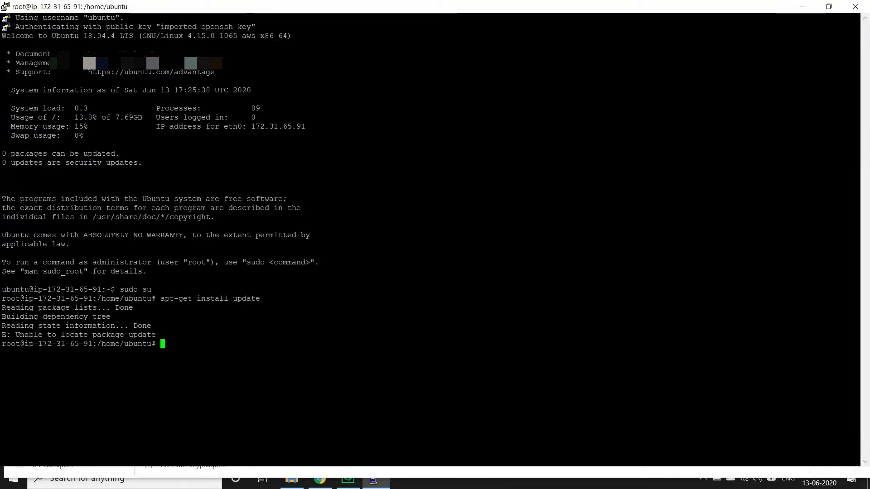
Refresh the package lists with 'apt-get update'
{"action": "type", "text": "apt"}
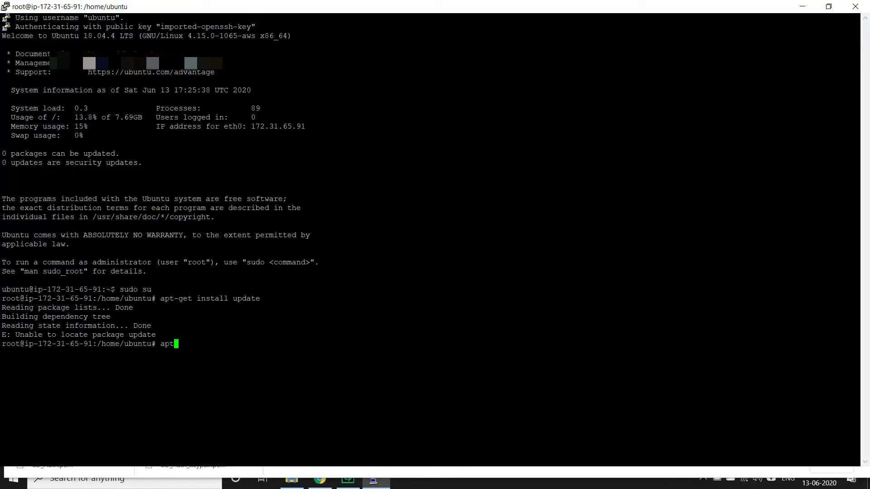
{"action": "type", "text": "-get"}
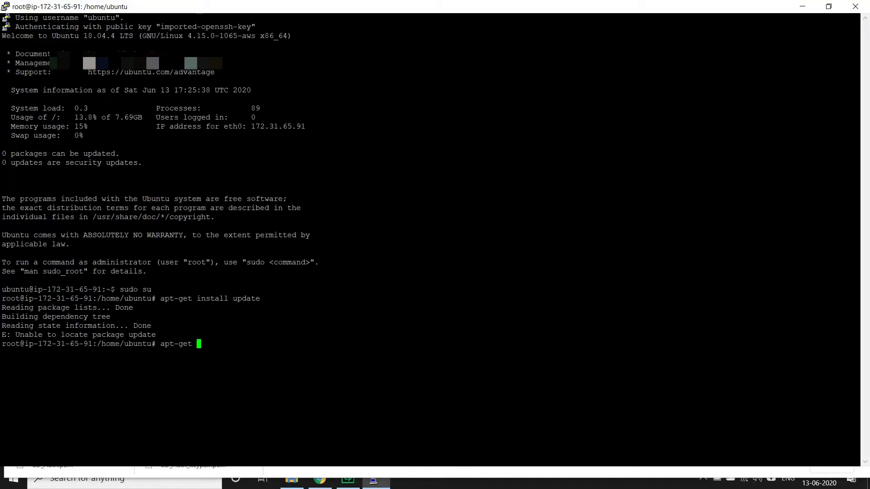
{"action": "type", "text": "update"}
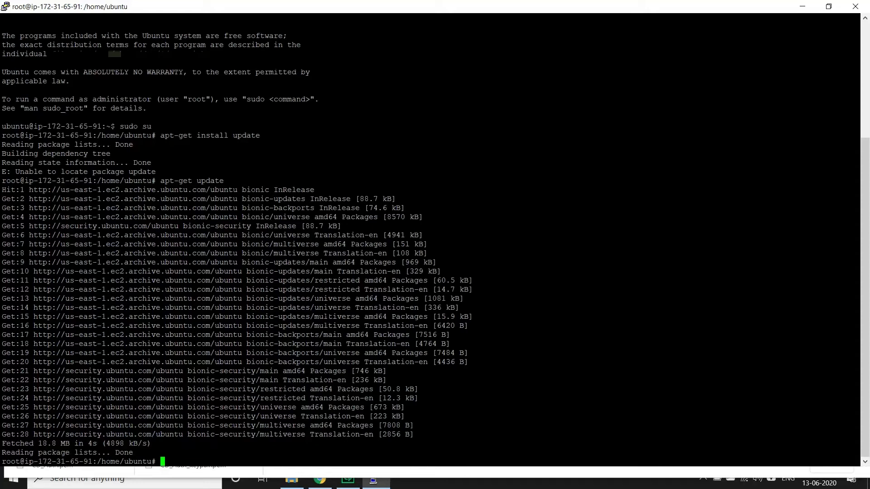
Begin installing Apache with 'apt-get install apache2'
{"action": "type", "text": "apt"}
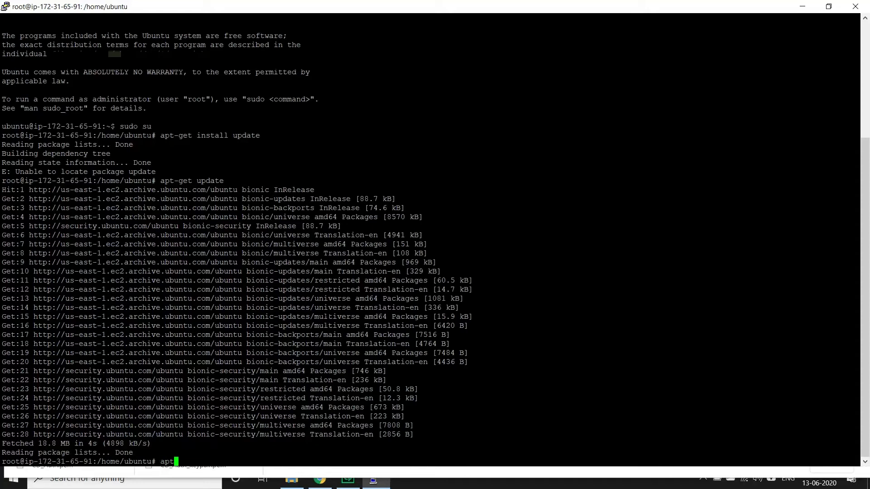
{"action": "type", "text": "-get"}
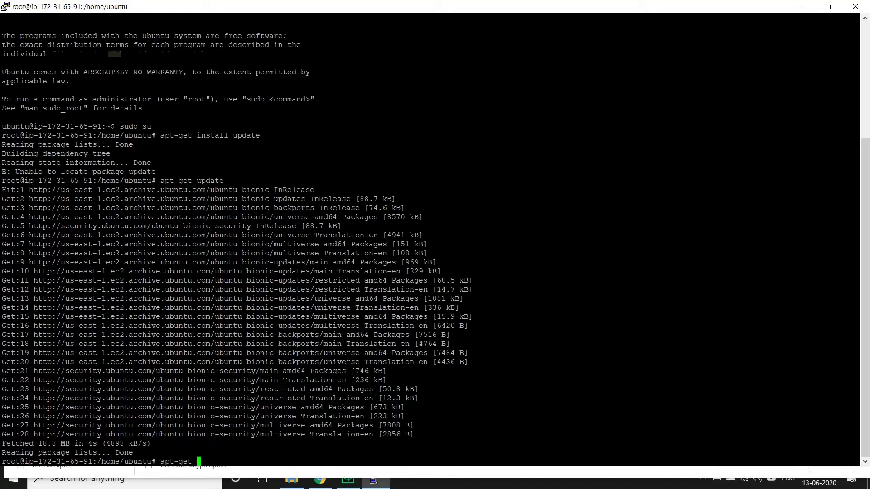
{"action": "type", "text": "install"}
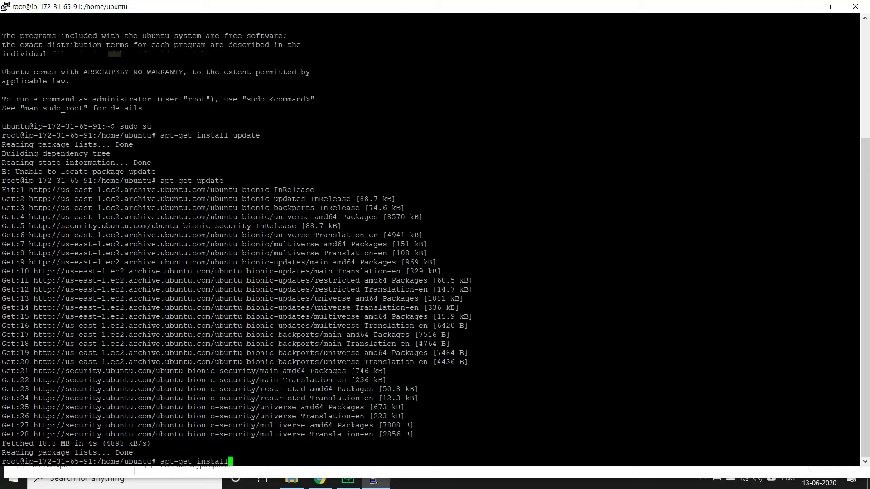
{"action": "type", "text": "apache2"}
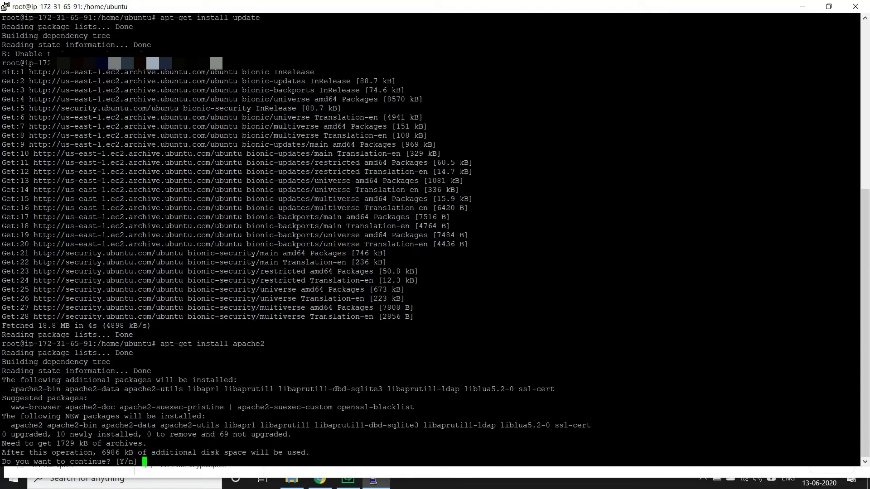
Confirm the apache2 install with 'y' and run 'service apache2 start'
{"action": "type", "text": "y"}
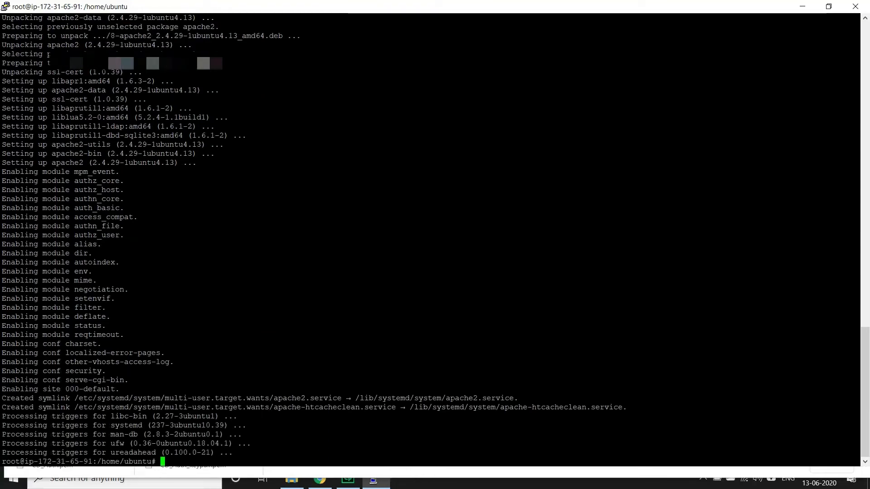
{"action": "type", "text": "service"}
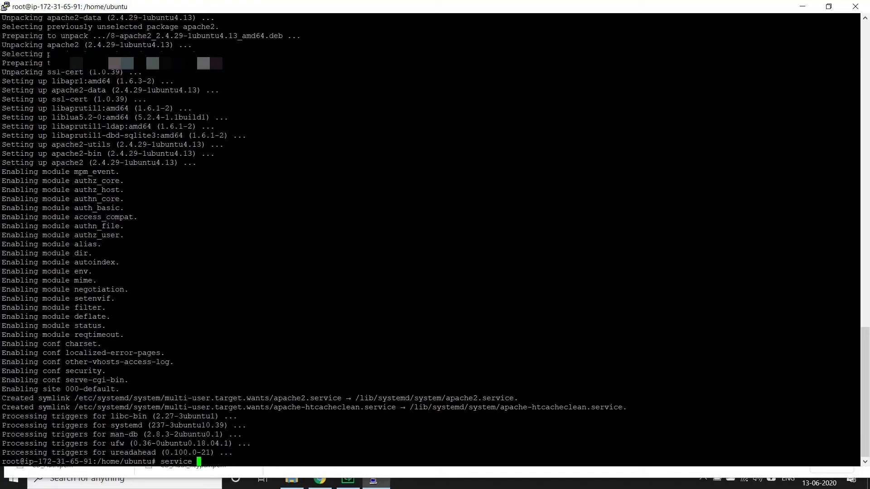
{"action": "type", "text": "apache2 st"}
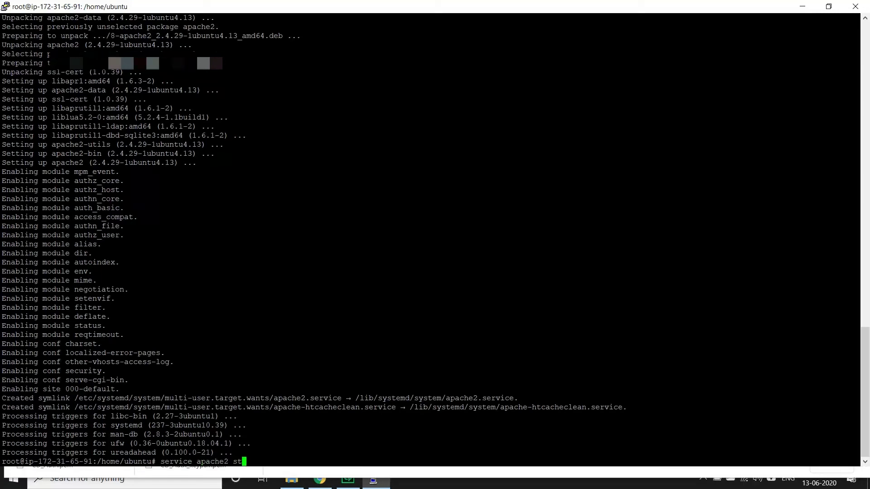
{"action": "key", "text": "Return"}
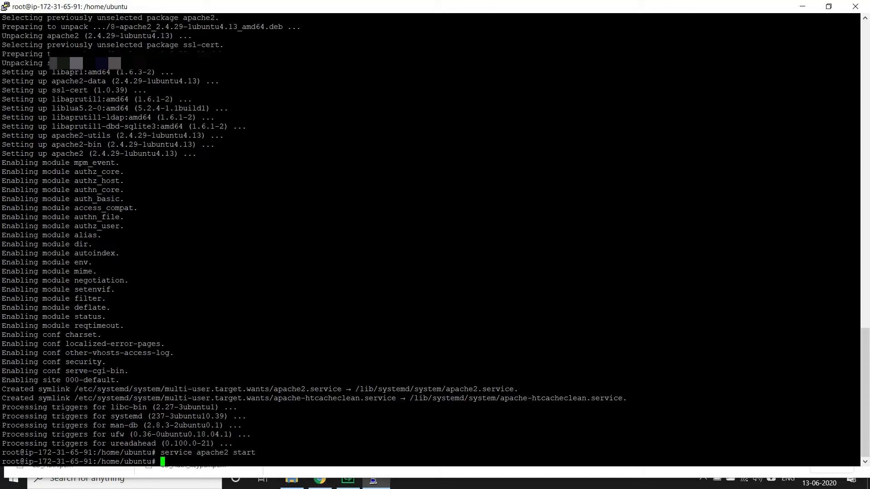
Change to /var/www/html and delete the default index.html with 'rm -rf'
{"action": "type", "text": "cd /var/www/html"}
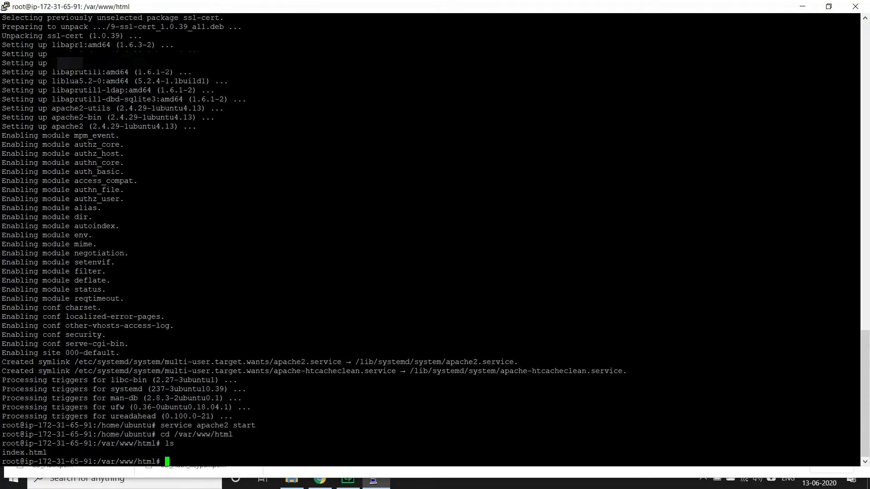
{"action": "type", "text": "rm"}
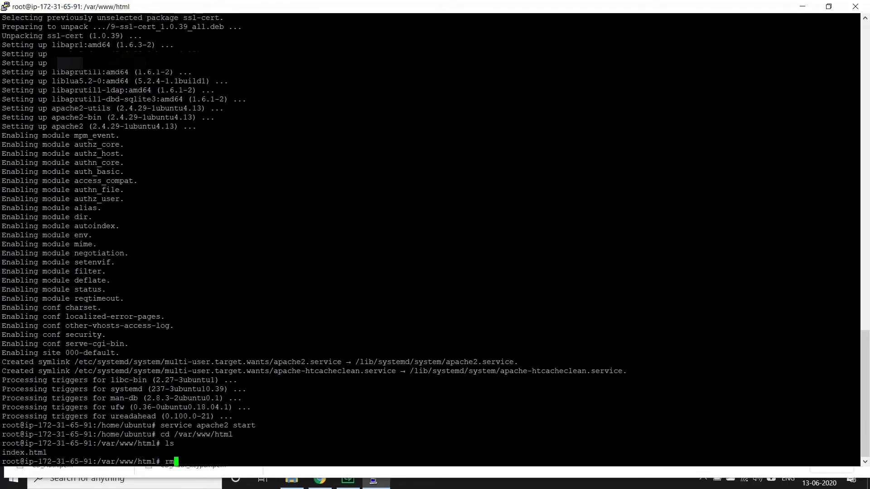
{"action": "type", "text": "-rf"}
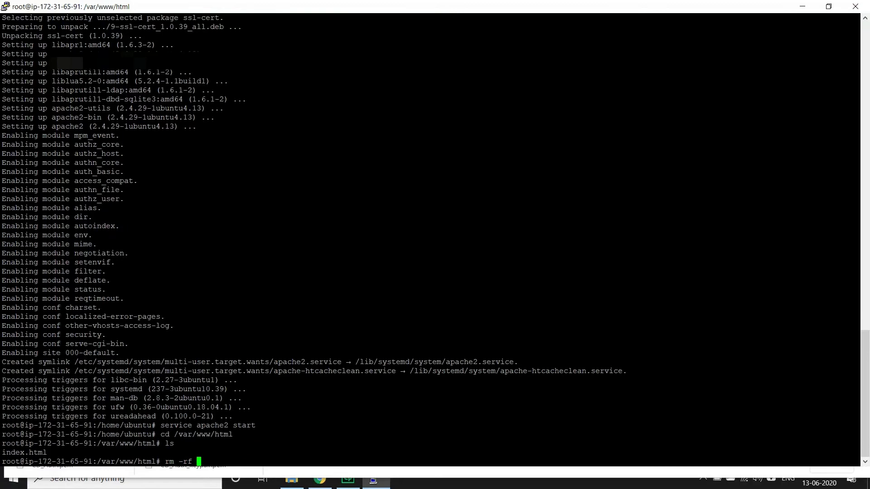
{"action": "type", "text": "inex"}
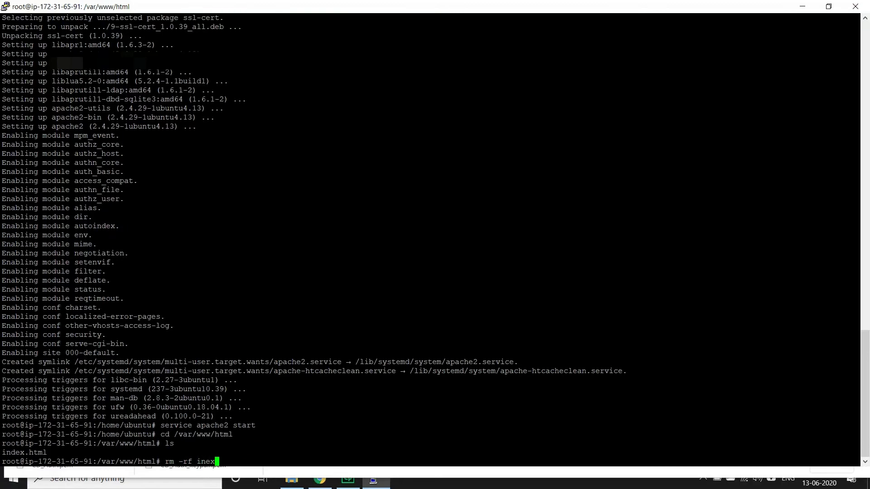
{"action": "type", "text": "dex.html"}
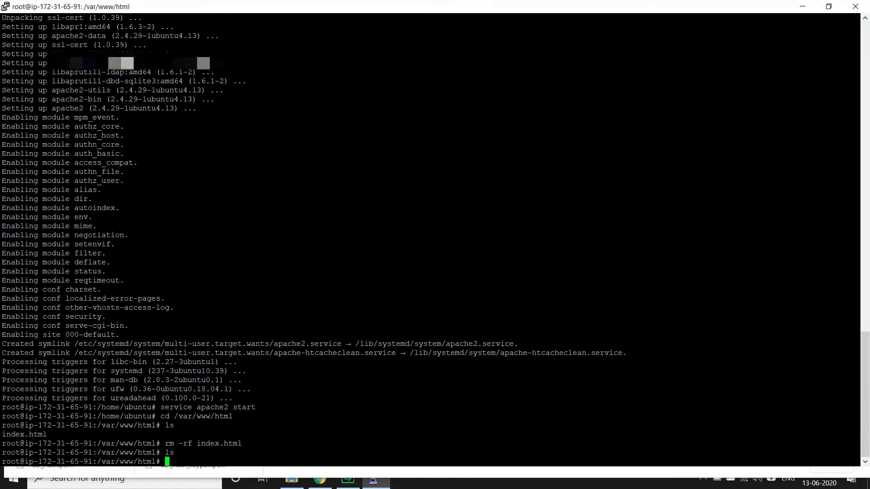
Echo '<h1>Welcome to Code Tube Static web Page Hosting</h1>' into index.html
{"action": "type", "text": "echo"}
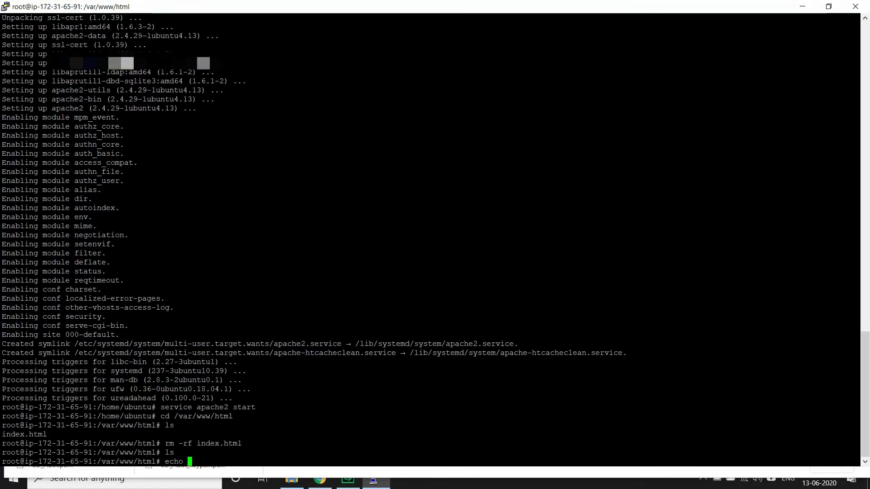
{"action": "type", "text": "\"Wle"}
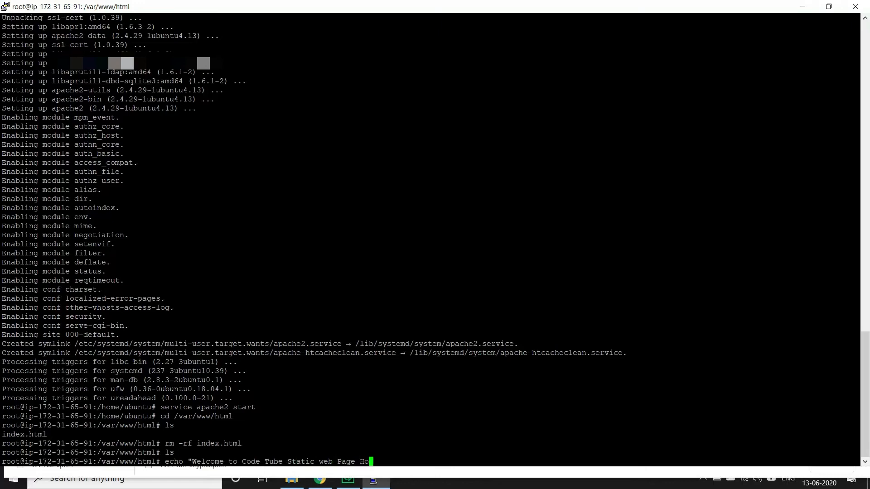
{"action": "type", "text": "sting"}
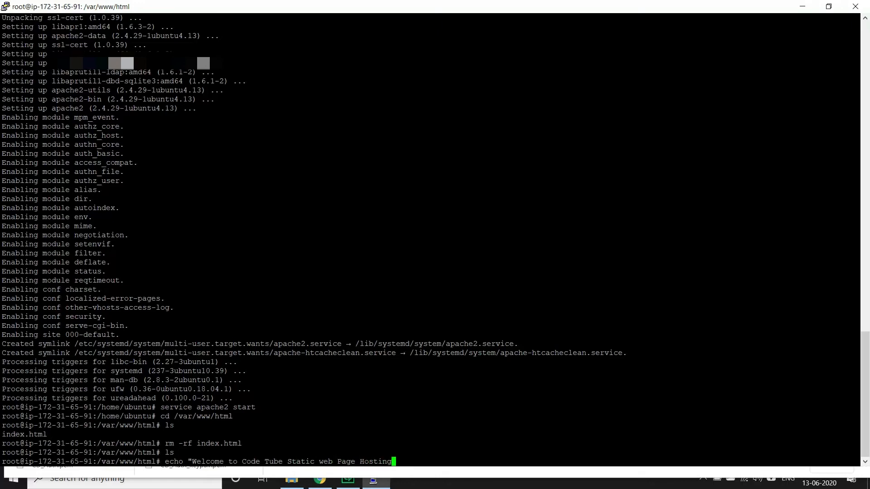
{"action": "type", "text": "\""}
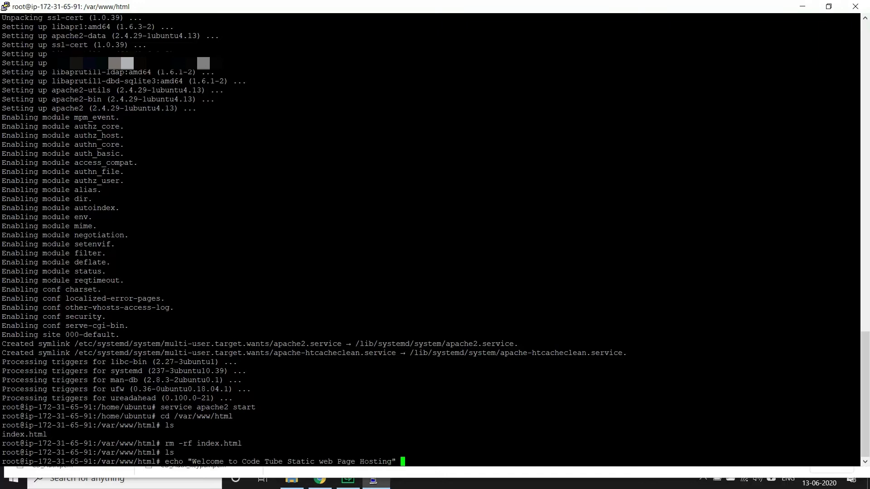
{"action": "type", "text": "> index"}
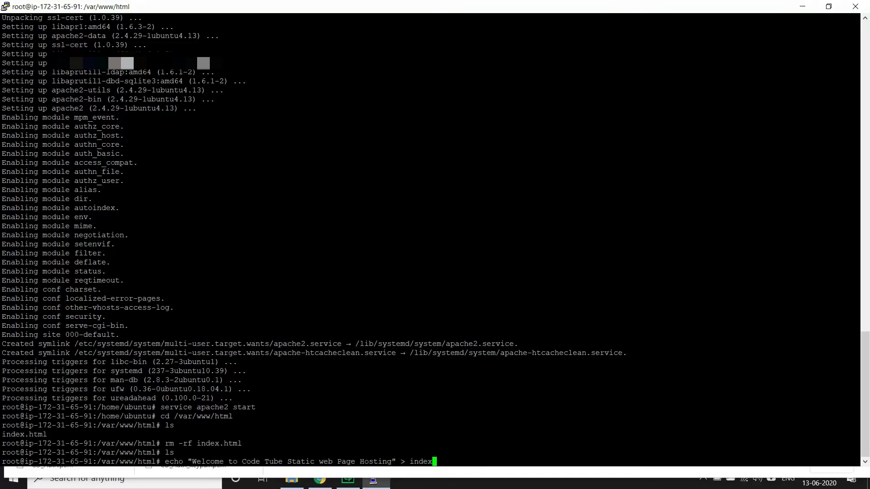
{"action": "type", "text": ".html"}
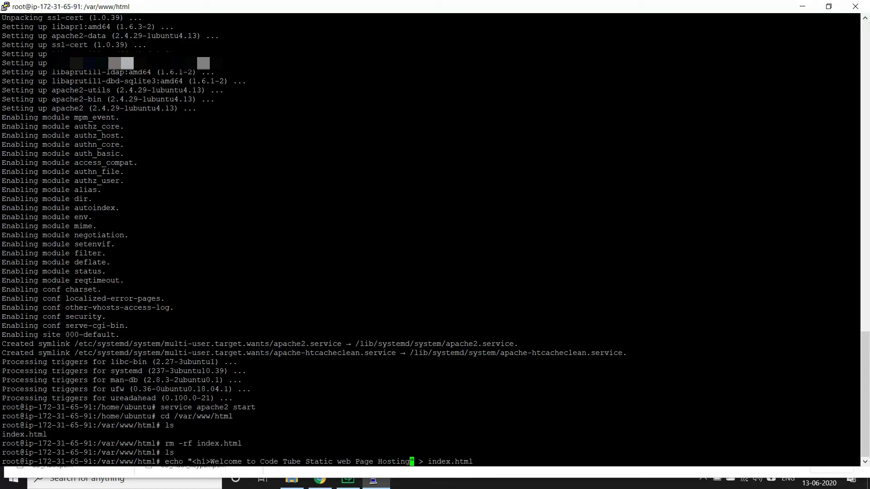
{"action": "type", "text": "</h1>"}
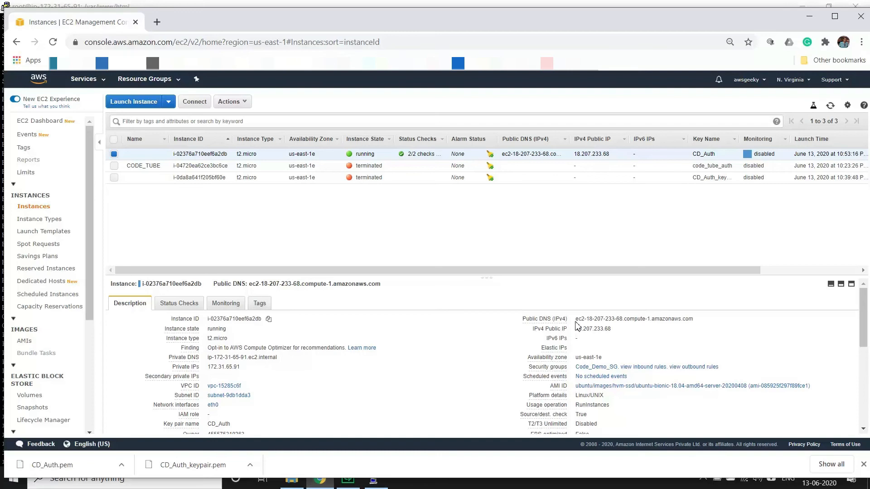
Open the public IP 18.207.233.68 in a new tab, then go to the instance's security group
{"action": "left_click", "coordinate": [616, 328]}
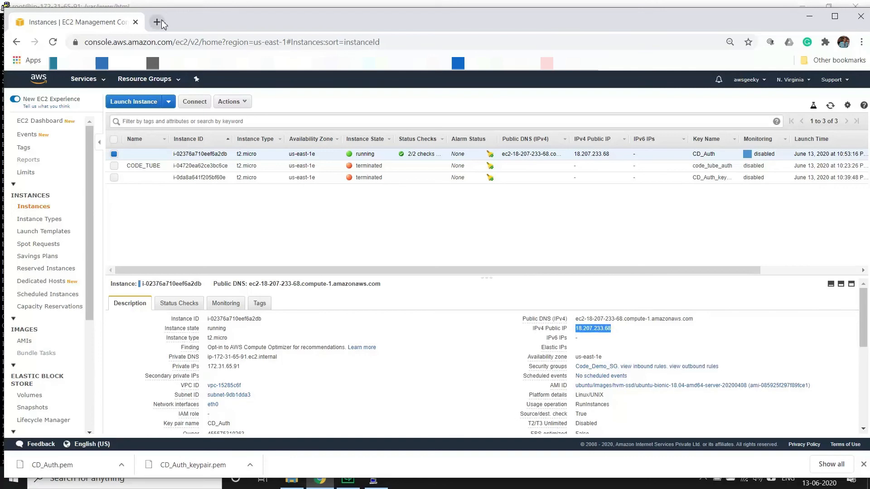
{"action": "left_click", "coordinate": [158, 22]}
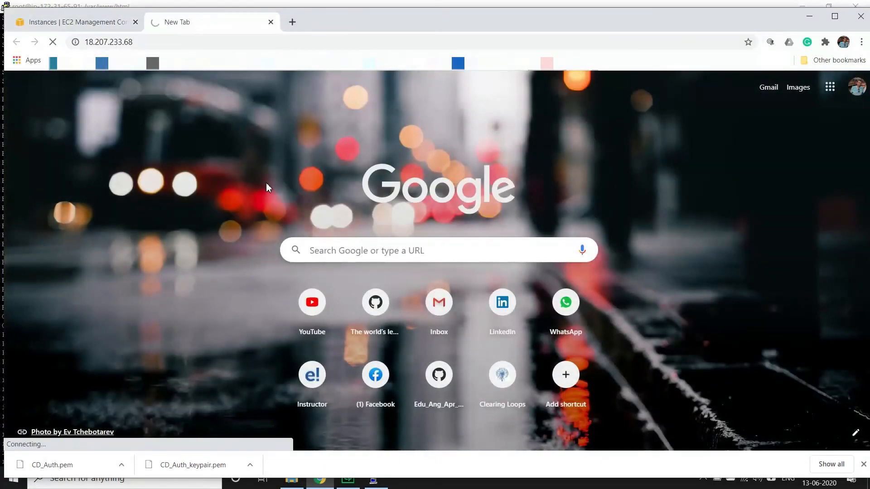
{"action": "mouse_move", "coordinate": [737, 426]}
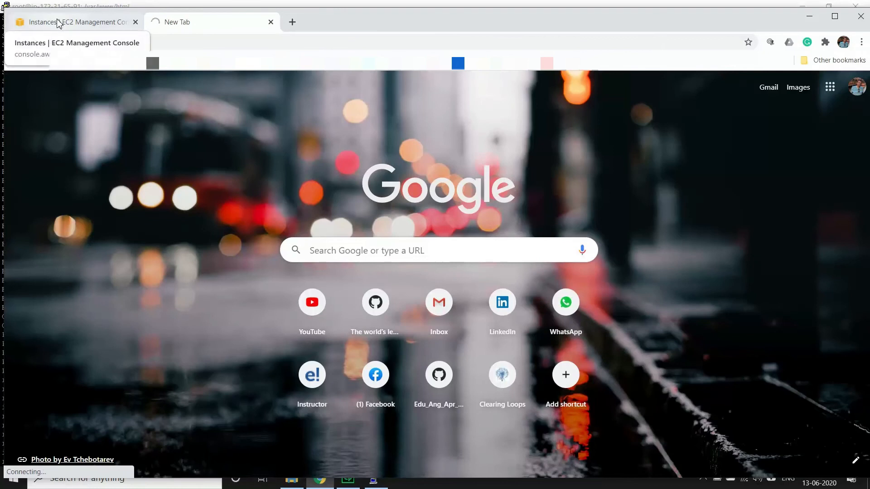
{"action": "left_click", "coordinate": [78, 22]}
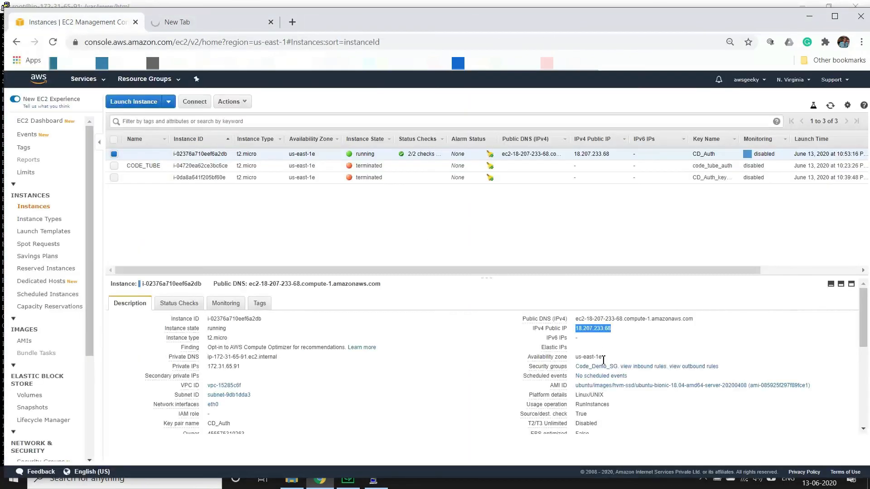
{"action": "left_click", "coordinate": [594, 366]}
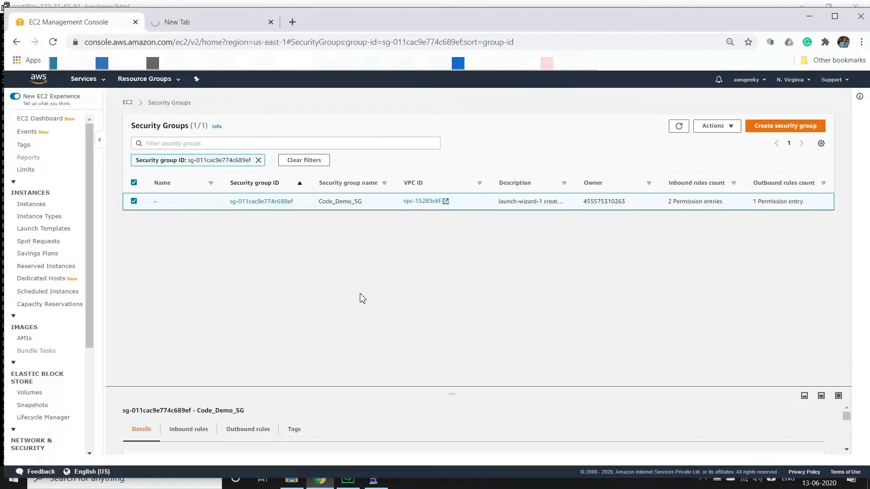
Edit Code_Demo_SG's inbound rules and add a new rule
{"action": "left_click", "coordinate": [261, 201]}
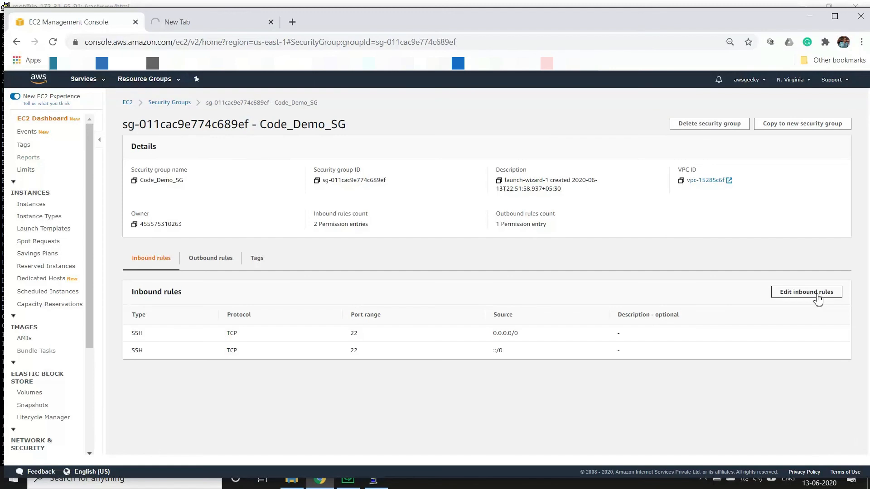
{"action": "left_click", "coordinate": [807, 292]}
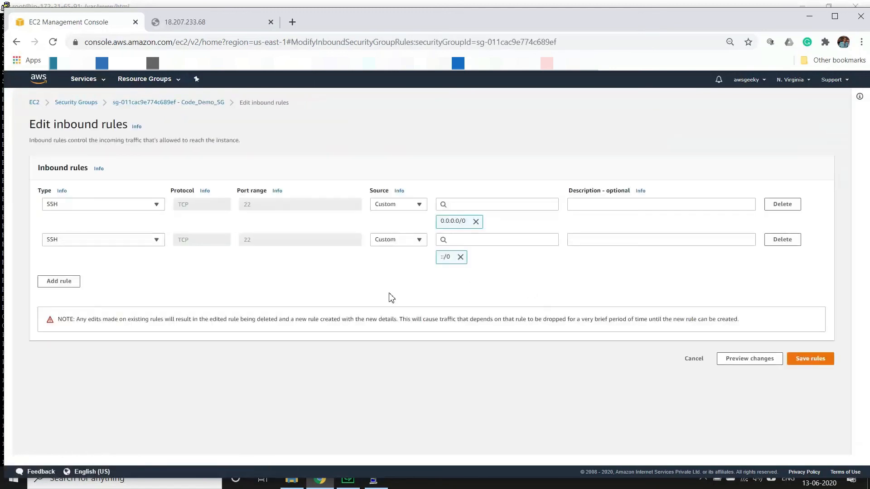
{"action": "left_click", "coordinate": [58, 281]}
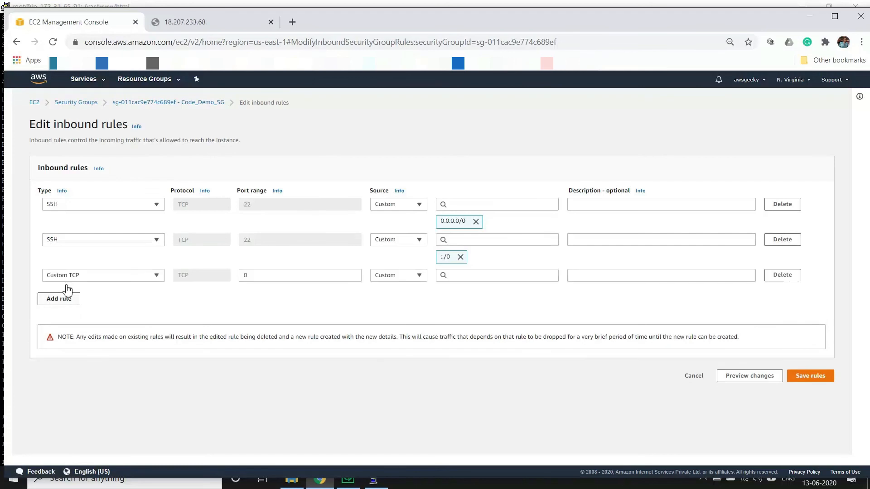
{"action": "type", "text": "ht"}
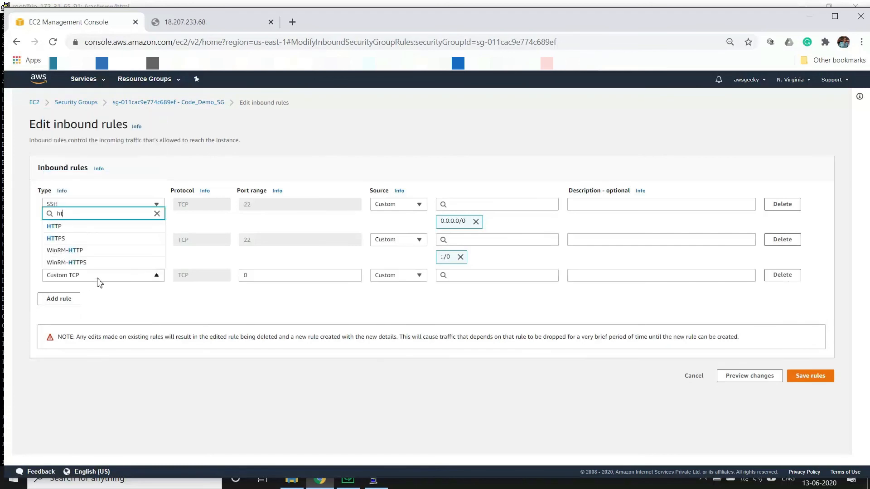
Set the rule to HTTP port 80 from Anywhere and save the inbound rules
{"action": "left_click", "coordinate": [54, 226]}
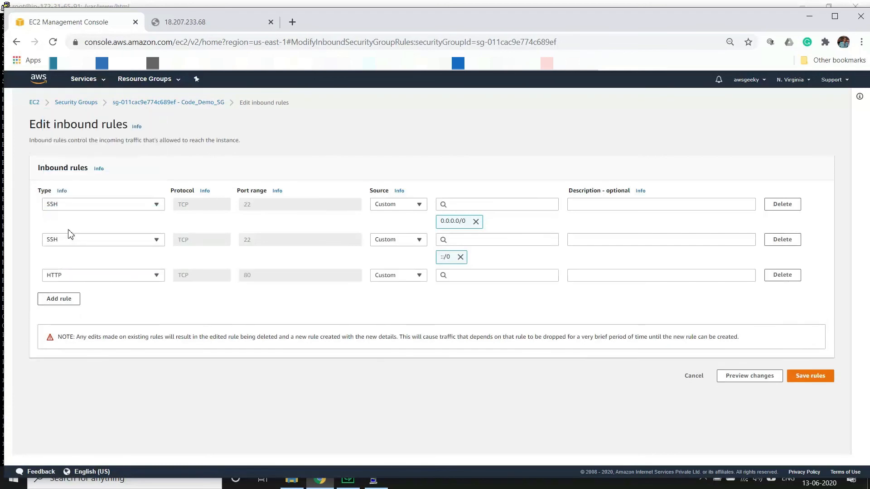
{"action": "left_click", "coordinate": [397, 275]}
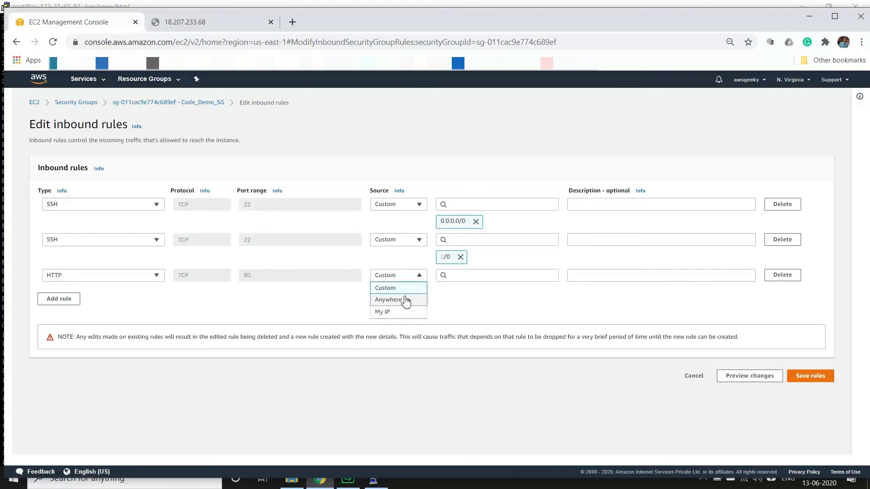
{"action": "left_click", "coordinate": [388, 299]}
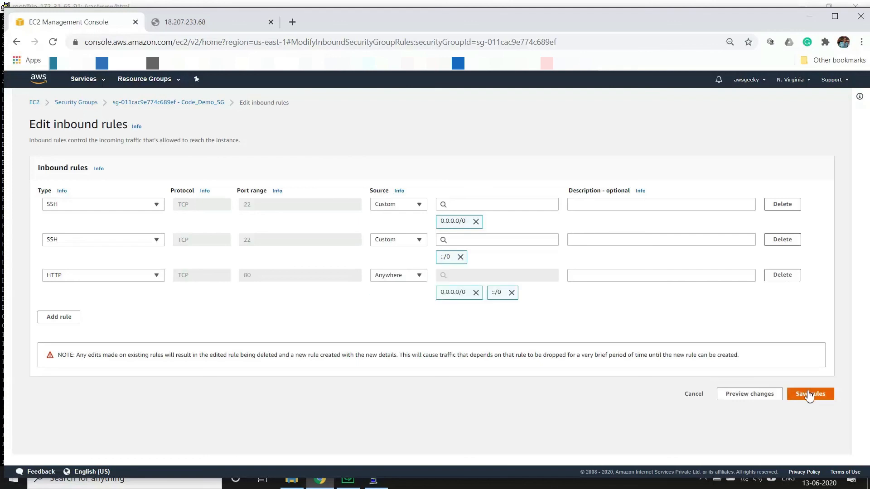
{"action": "left_click", "coordinate": [809, 394]}
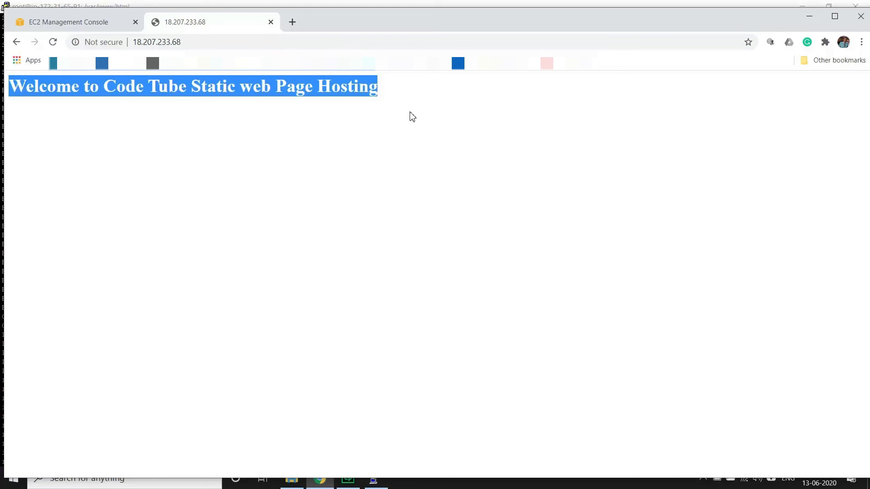
{"action": "mouse_move", "coordinate": [404, 130]}
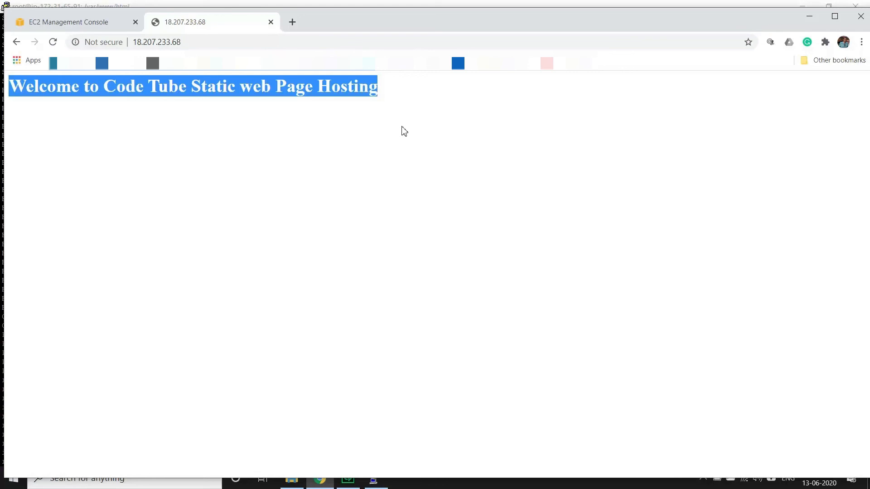